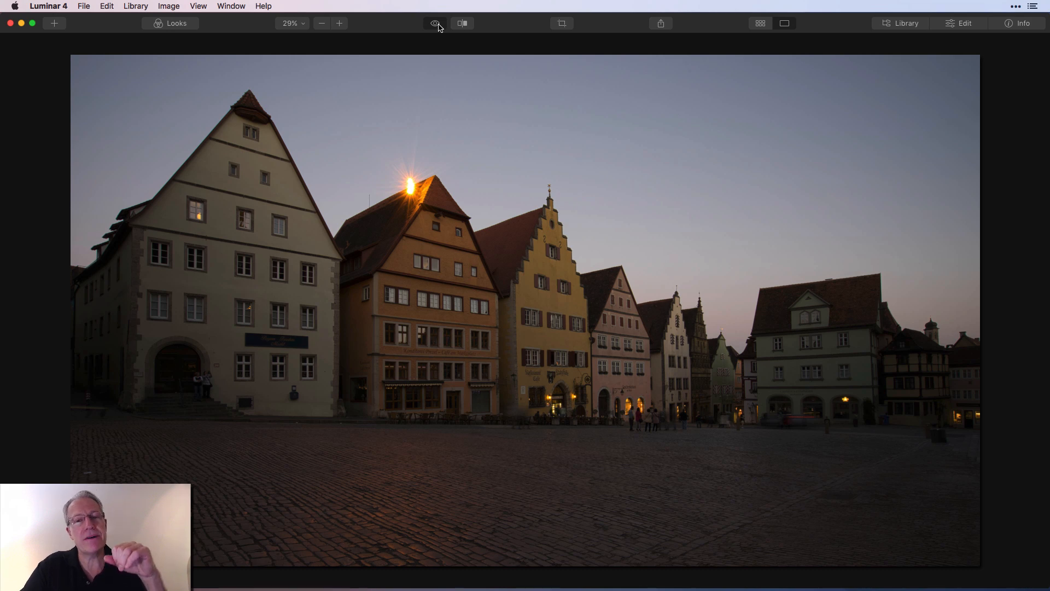
- Preview the finished sunset version, then bring the original dusk photo into the Edit adjustments
{"action": "left_click", "coordinate": [434, 23]}
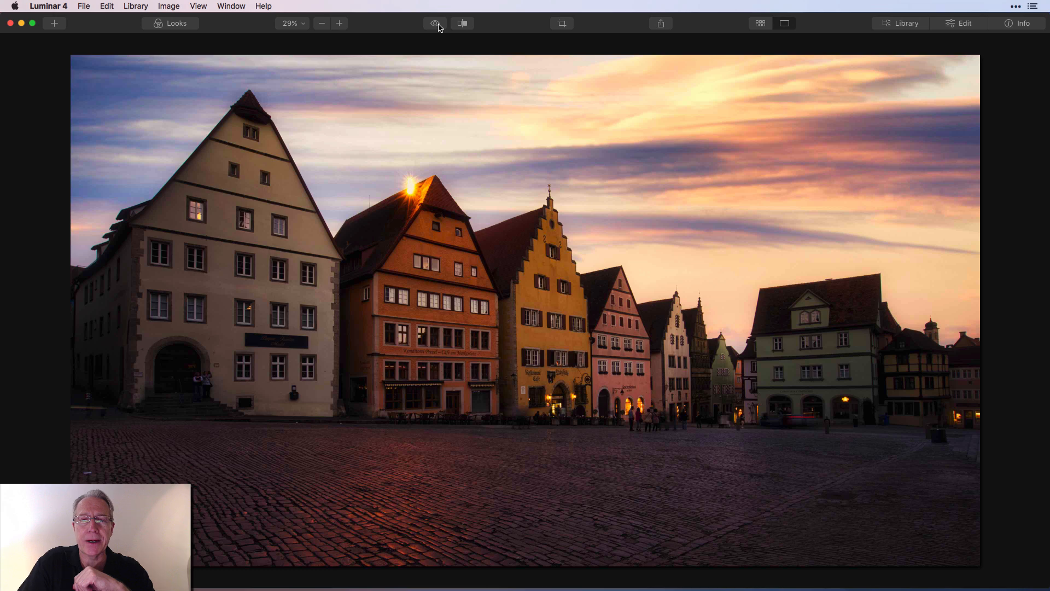
{"action": "left_click", "coordinate": [964, 23]}
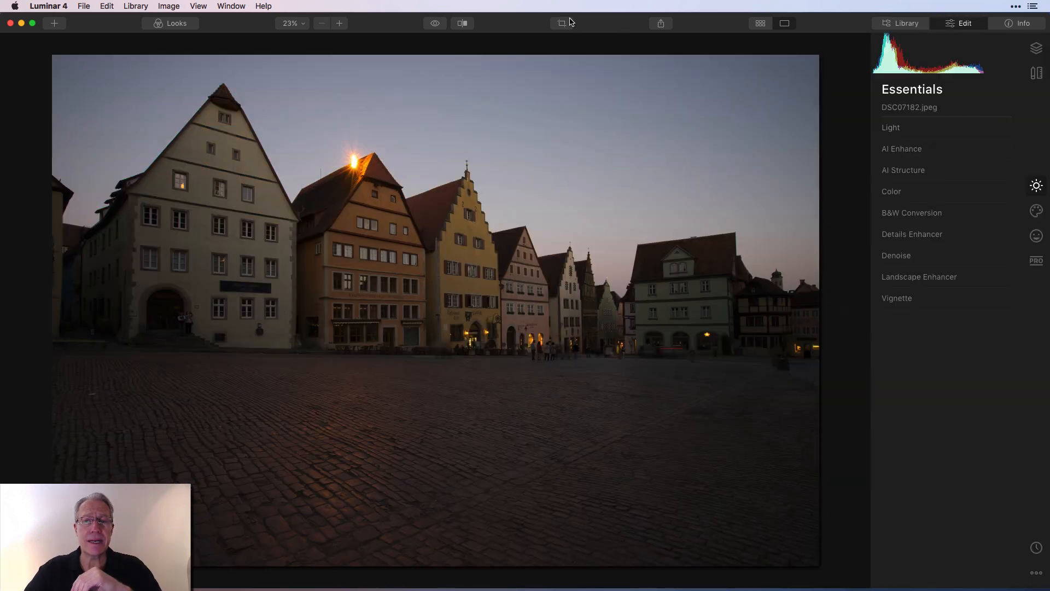
- Start the Crop tool and choose the 16:9 aspect for a wide frame over the buildings
{"action": "left_click", "coordinate": [561, 23]}
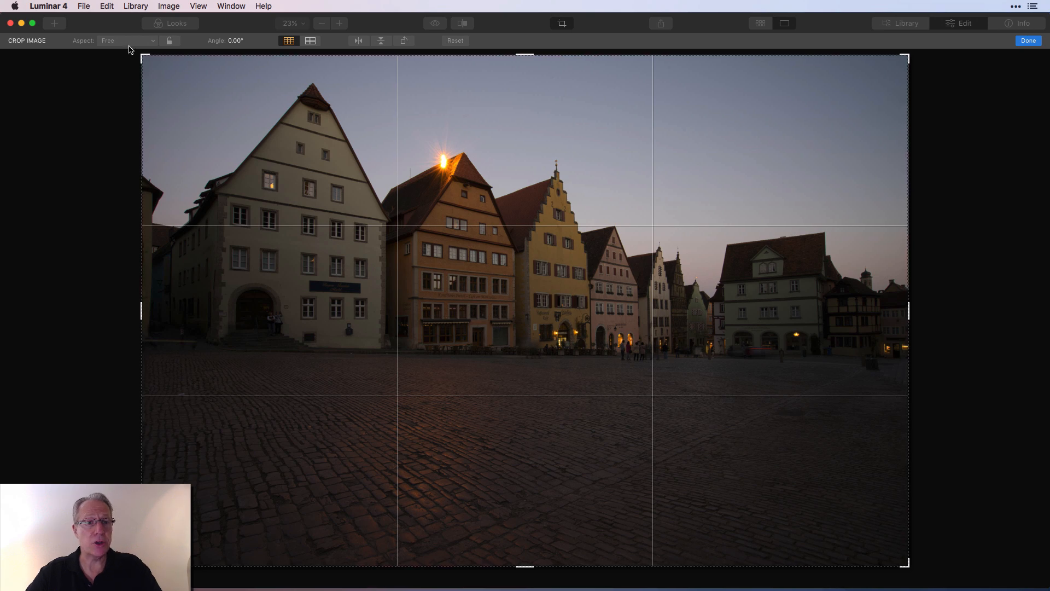
{"action": "left_click", "coordinate": [126, 41]}
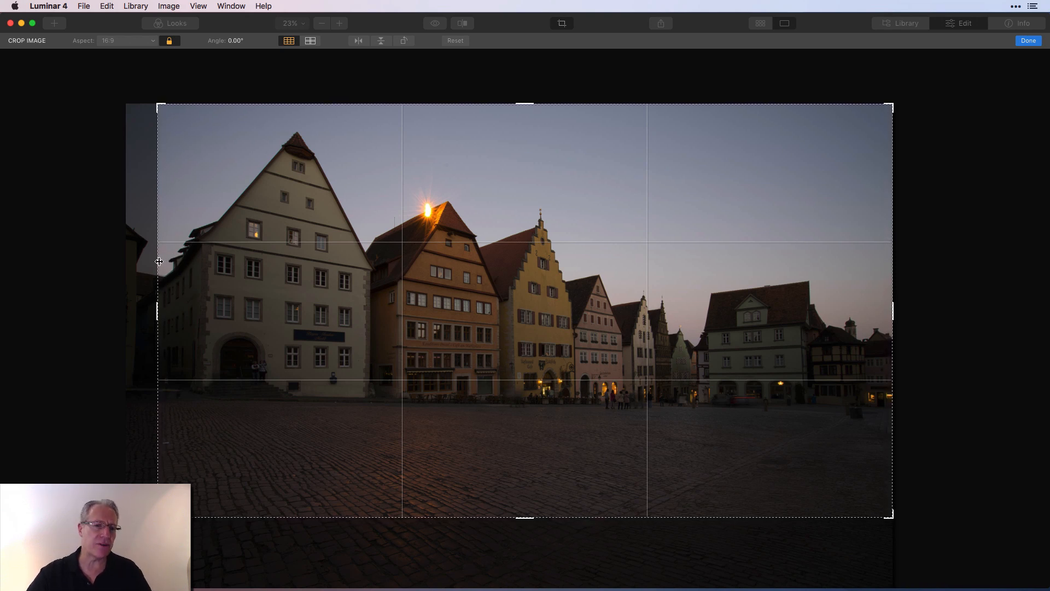
{"action": "mouse_move", "coordinate": [267, 295]}
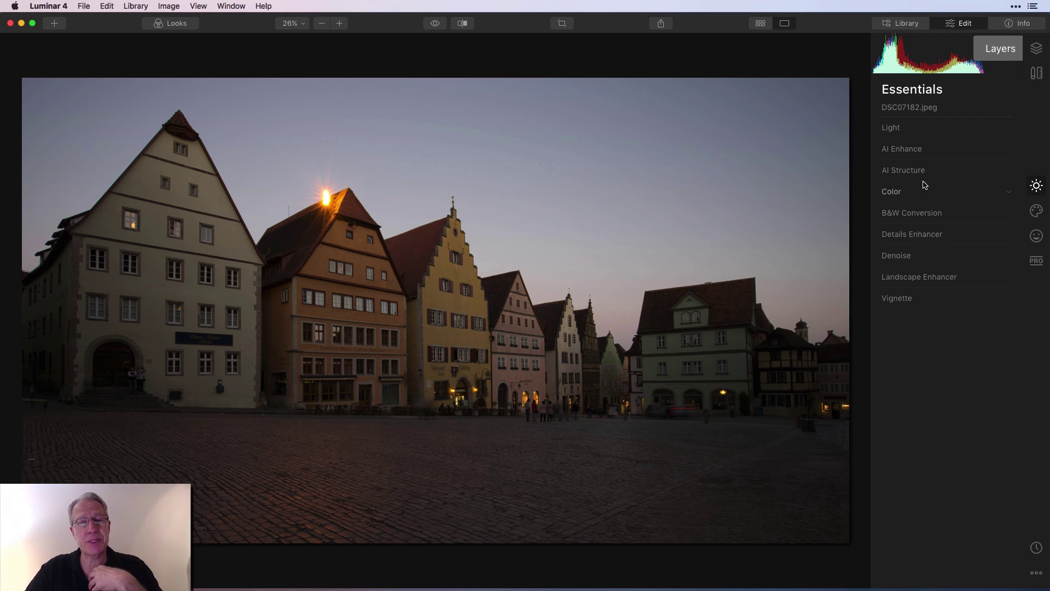
{"action": "mouse_move", "coordinate": [970, 182]}
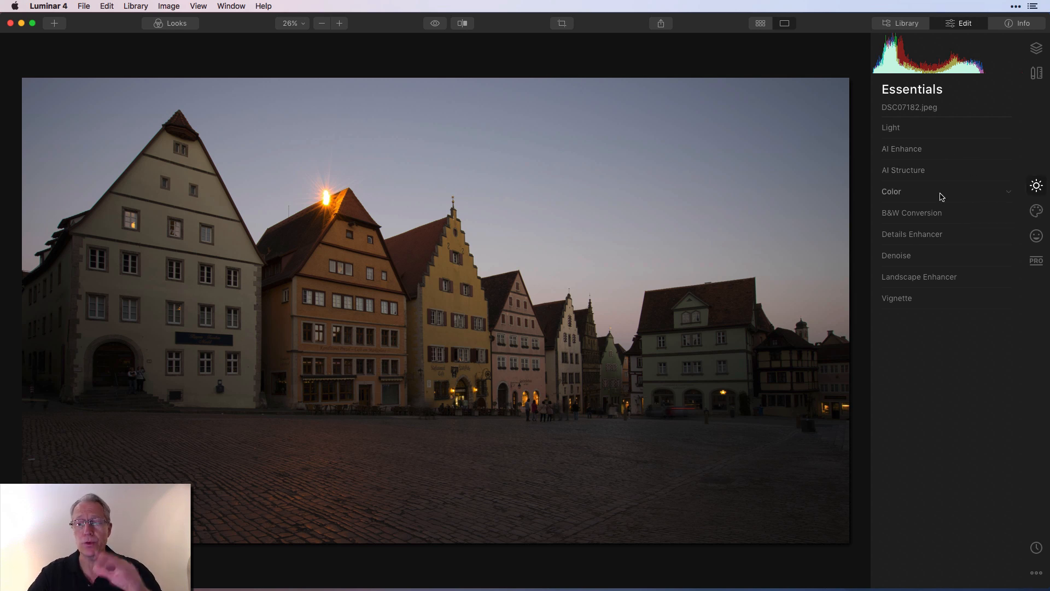
- Show the AI Sky Replacement sky list in the Creative adjustments
{"action": "left_click", "coordinate": [1036, 211]}
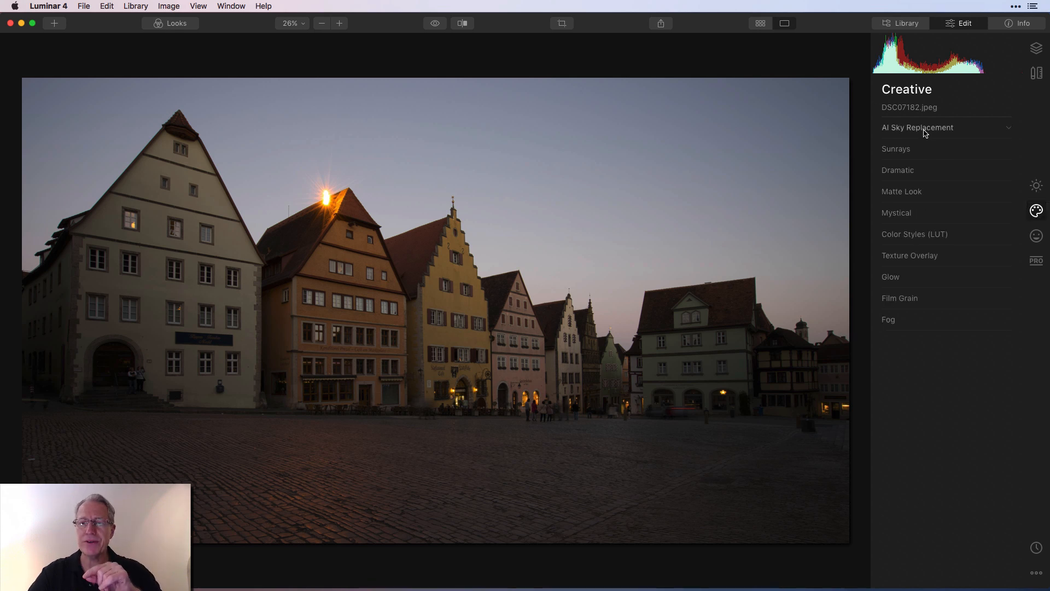
{"action": "left_click", "coordinate": [918, 127]}
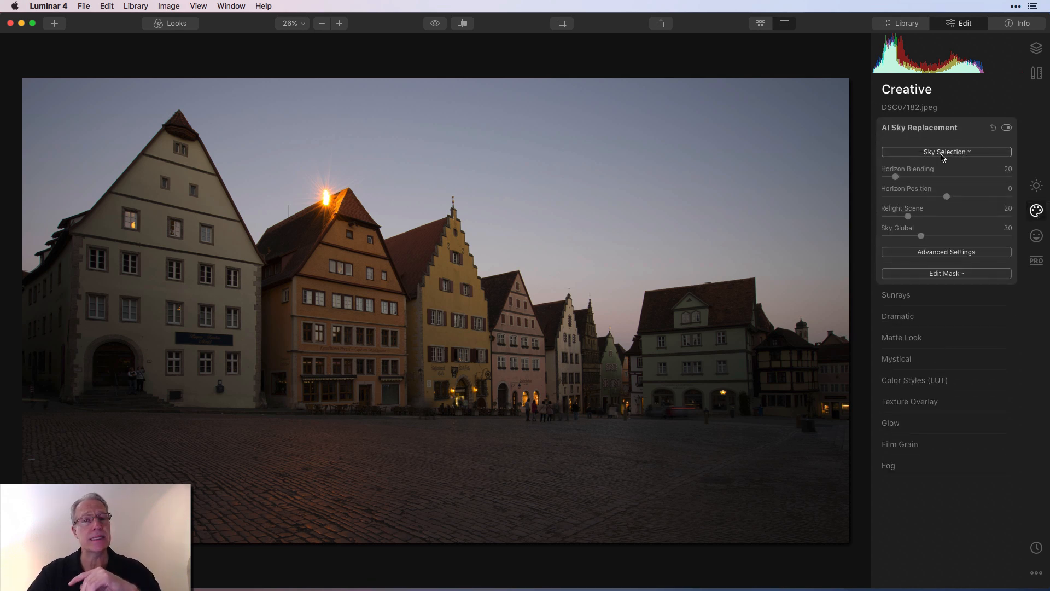
{"action": "left_click", "coordinate": [945, 151]}
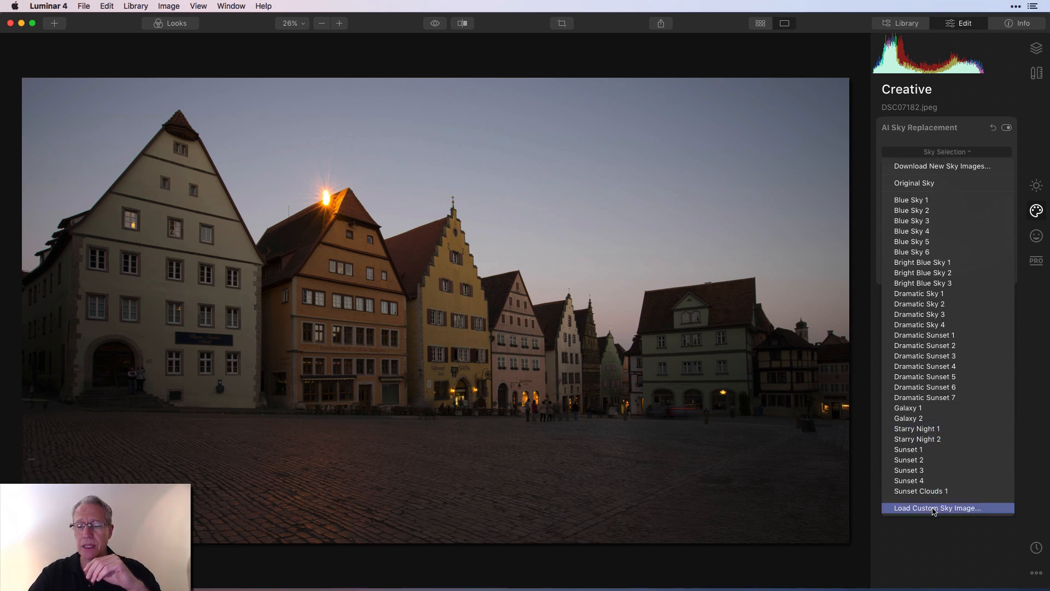
- Load sunset-sky-13.jpeg from Desktop > Textures > Clouds and skies as the custom replacement sky
{"action": "left_click", "coordinate": [936, 507]}
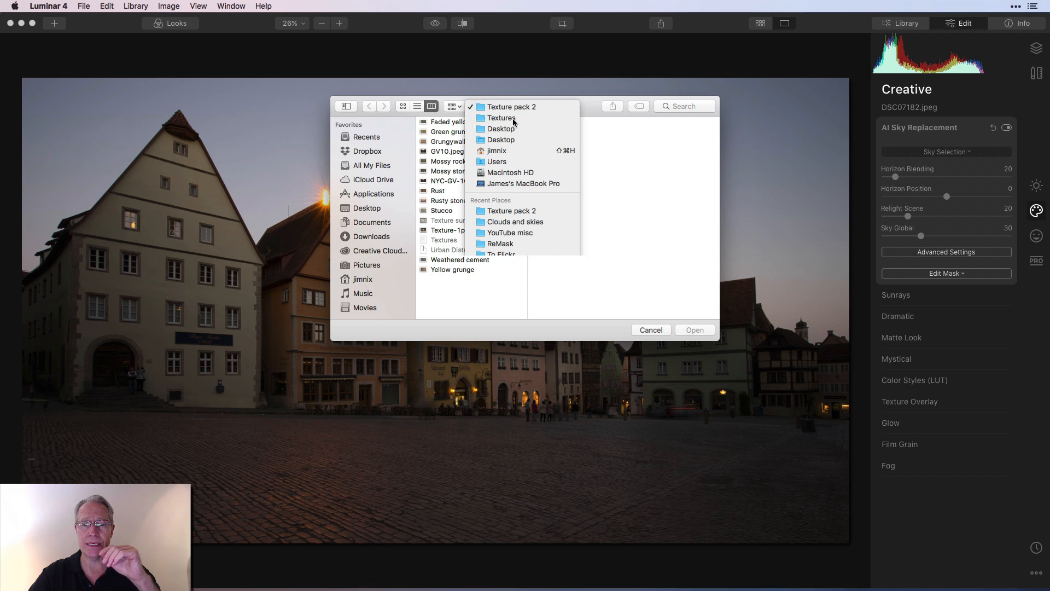
{"action": "left_click", "coordinate": [502, 118]}
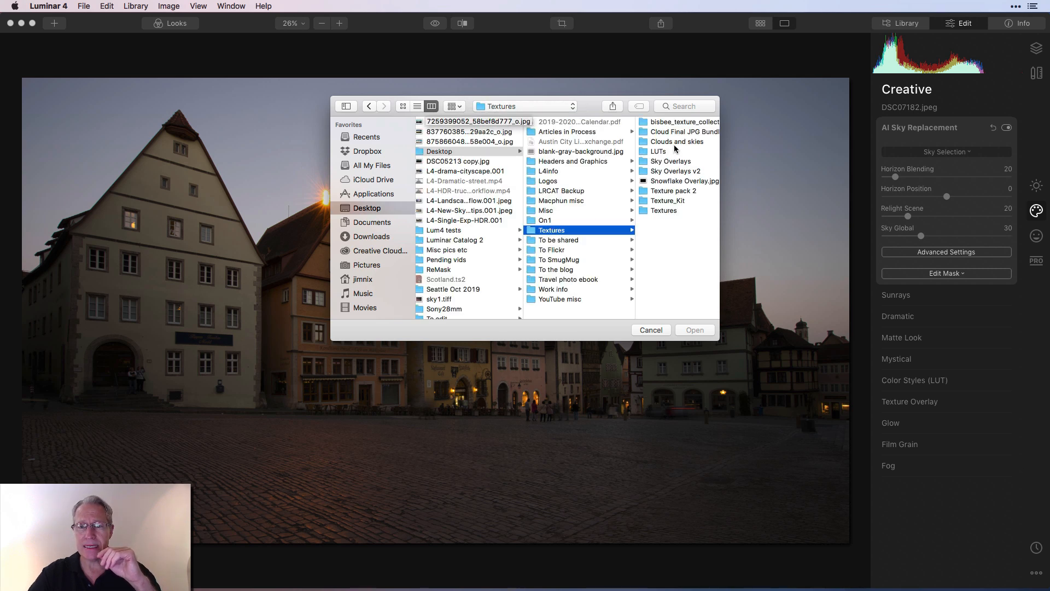
{"action": "left_click", "coordinate": [676, 141]}
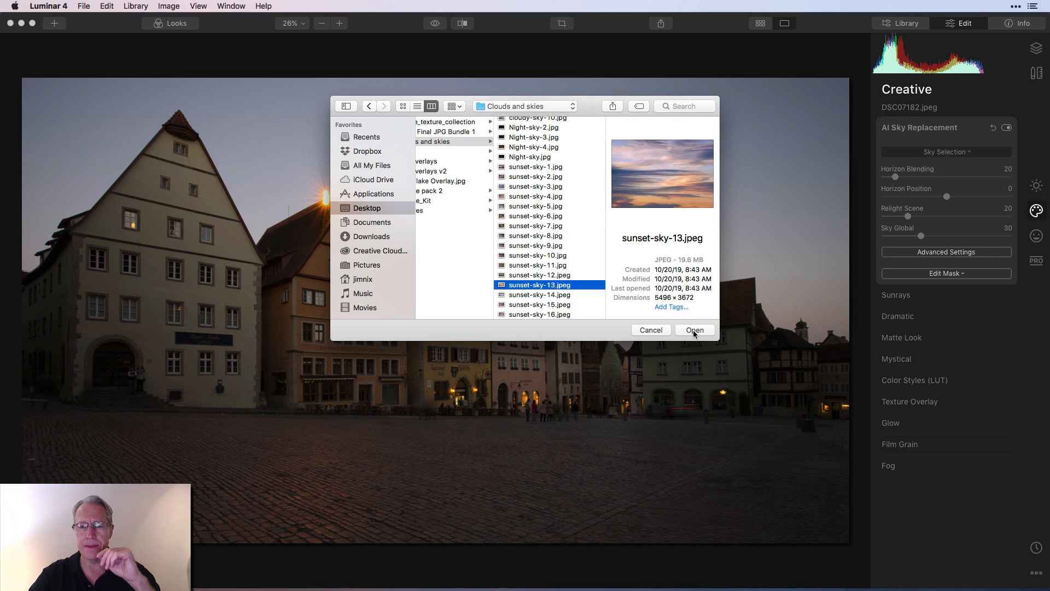
{"action": "left_click", "coordinate": [694, 330]}
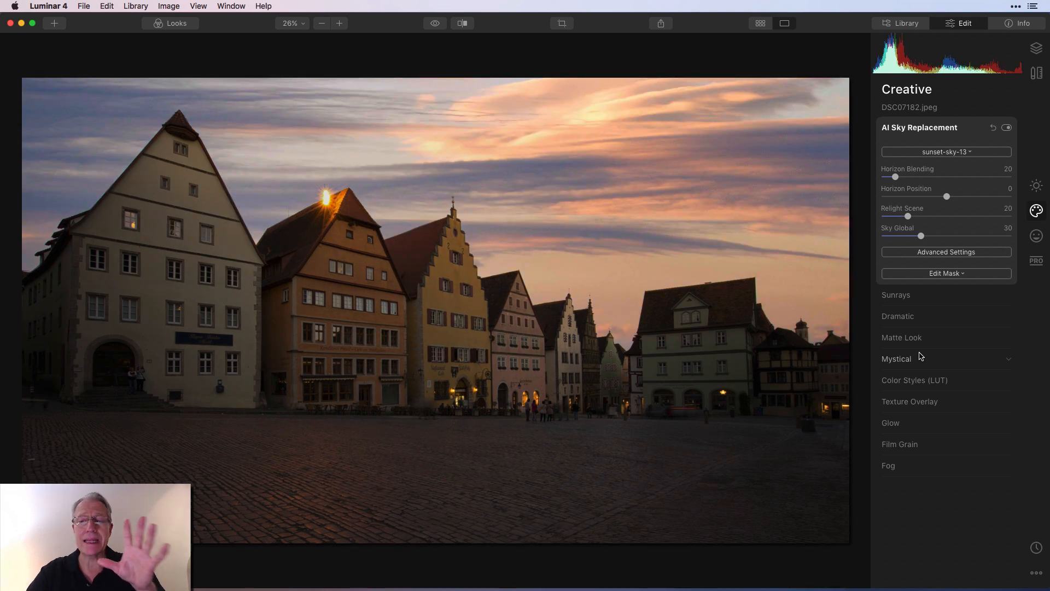
- Expand the advanced sky replacement options to soften the sky with Sky Defocus 7
{"action": "left_click", "coordinate": [945, 252]}
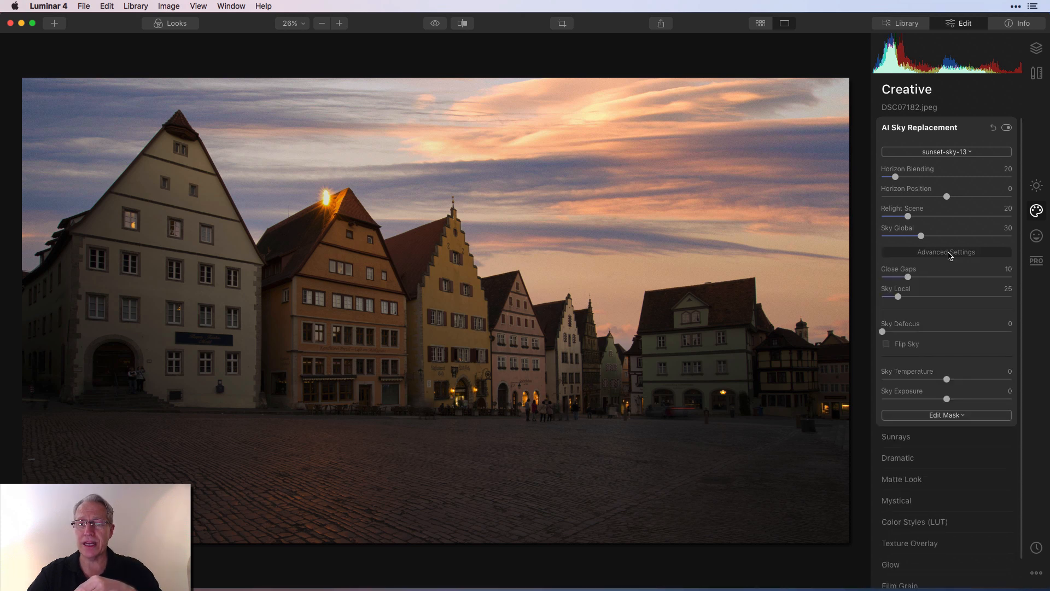
{"action": "mouse_move", "coordinate": [882, 333]}
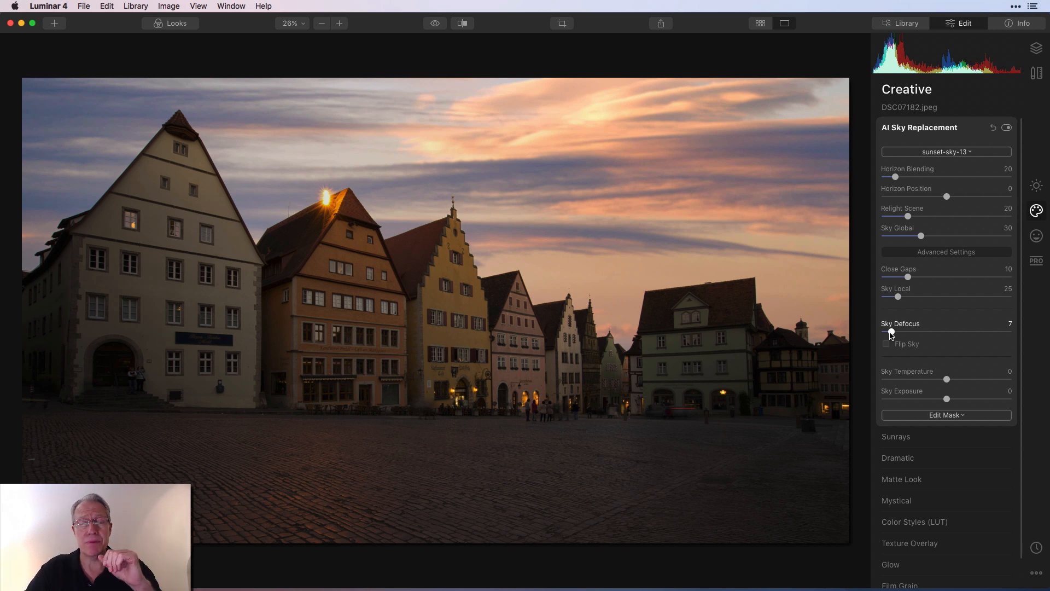
{"action": "mouse_move", "coordinate": [1036, 186]}
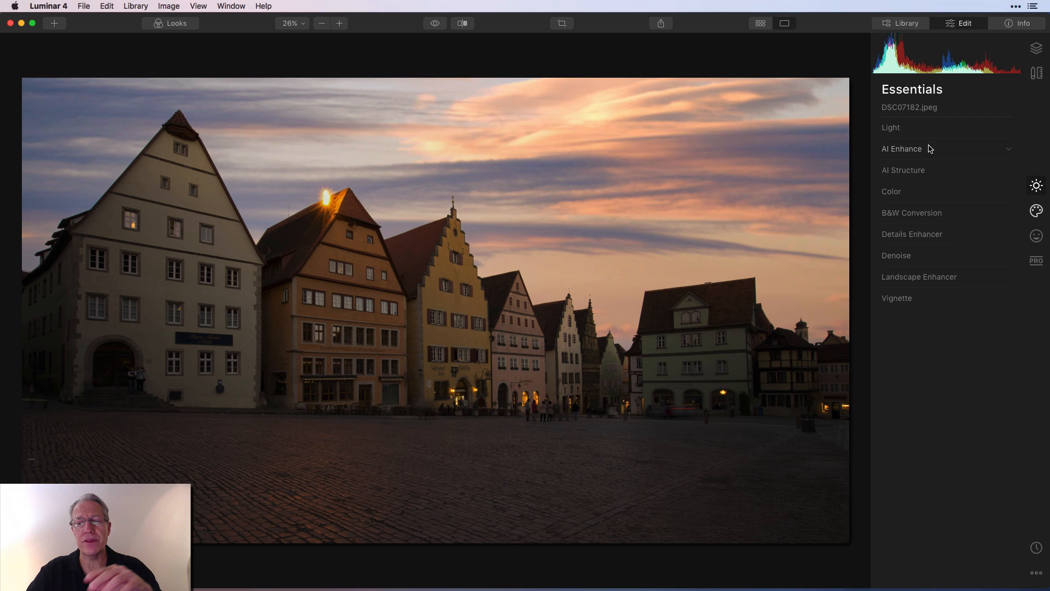
- Expand Light to set Temperature 10, Tint 7 and Smart Contrast 52
{"action": "left_click", "coordinate": [890, 127]}
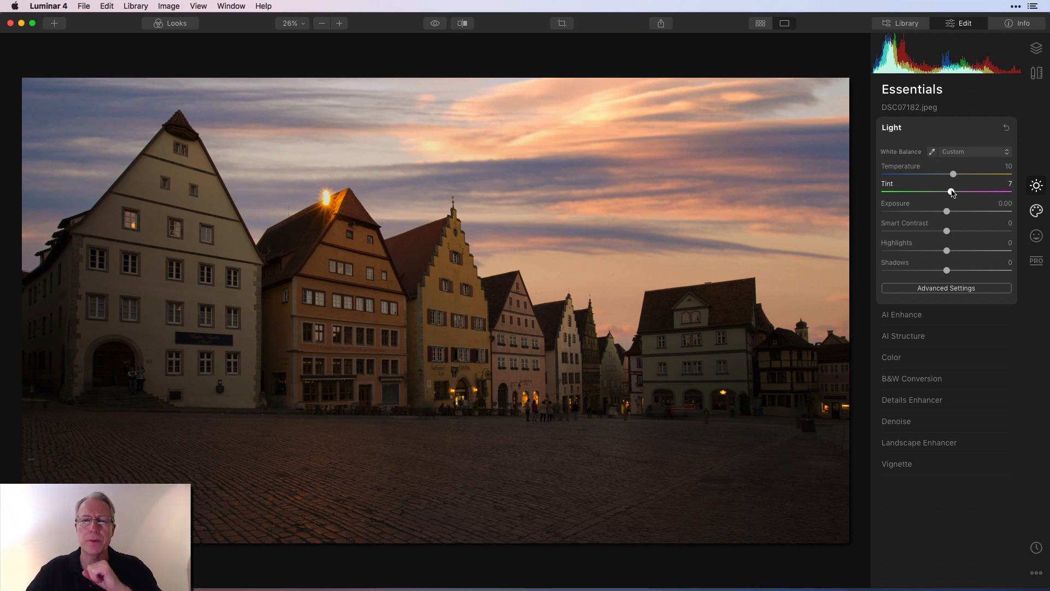
{"action": "mouse_move", "coordinate": [947, 233]}
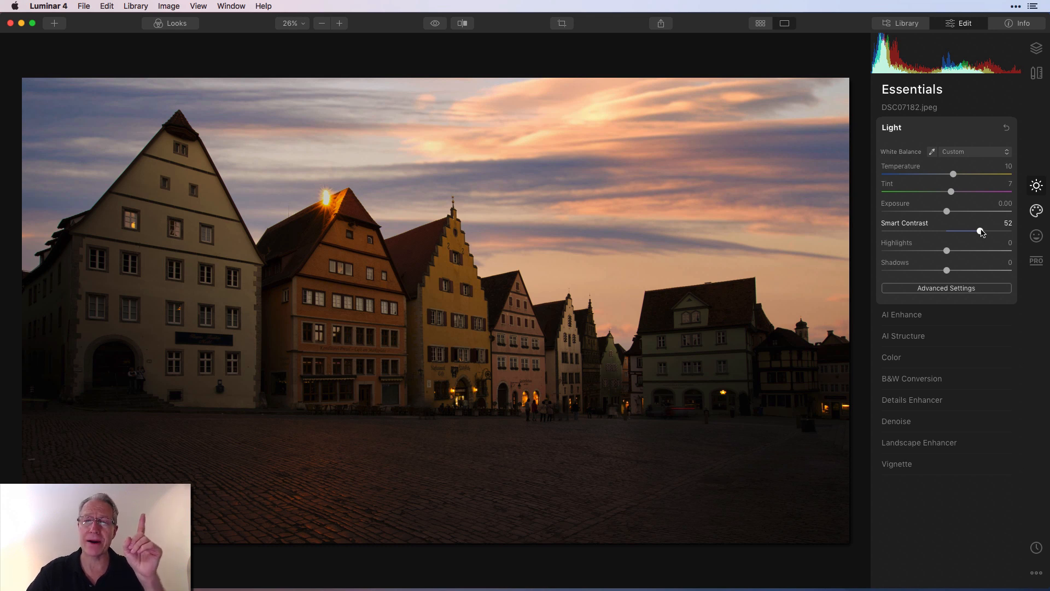
- Expand AI Enhance and raise AI Accent to 38, brightening the town square
{"action": "left_click", "coordinate": [902, 314]}
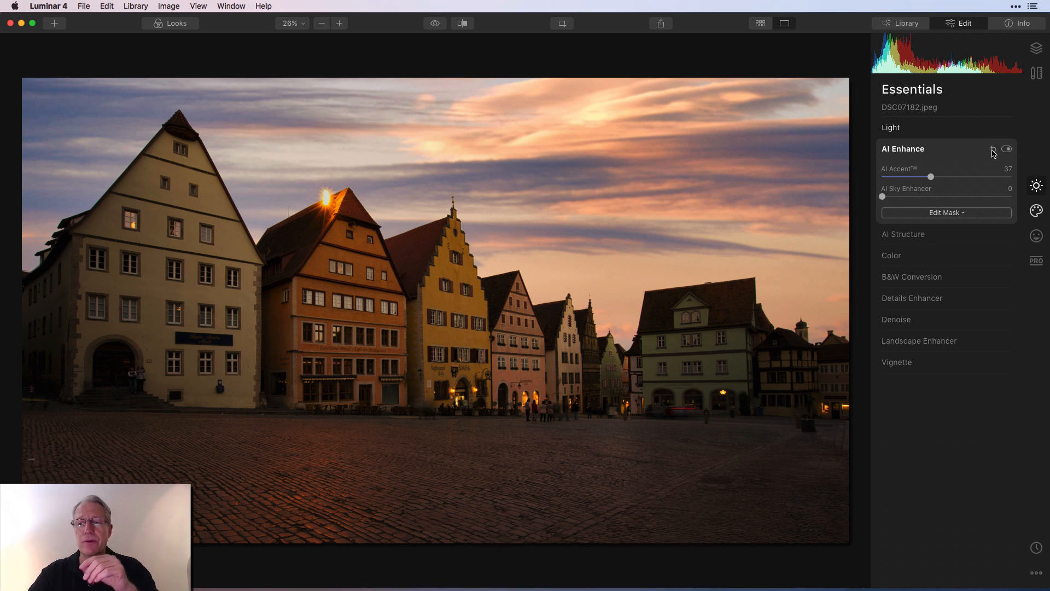
{"action": "left_click", "coordinate": [890, 127]}
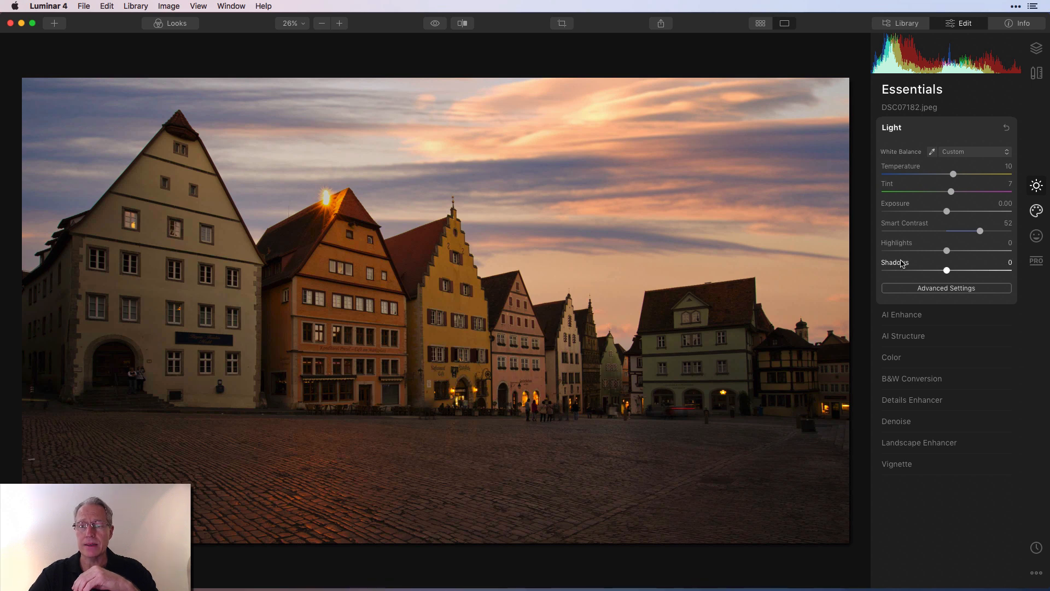
{"action": "left_click", "coordinate": [903, 314]}
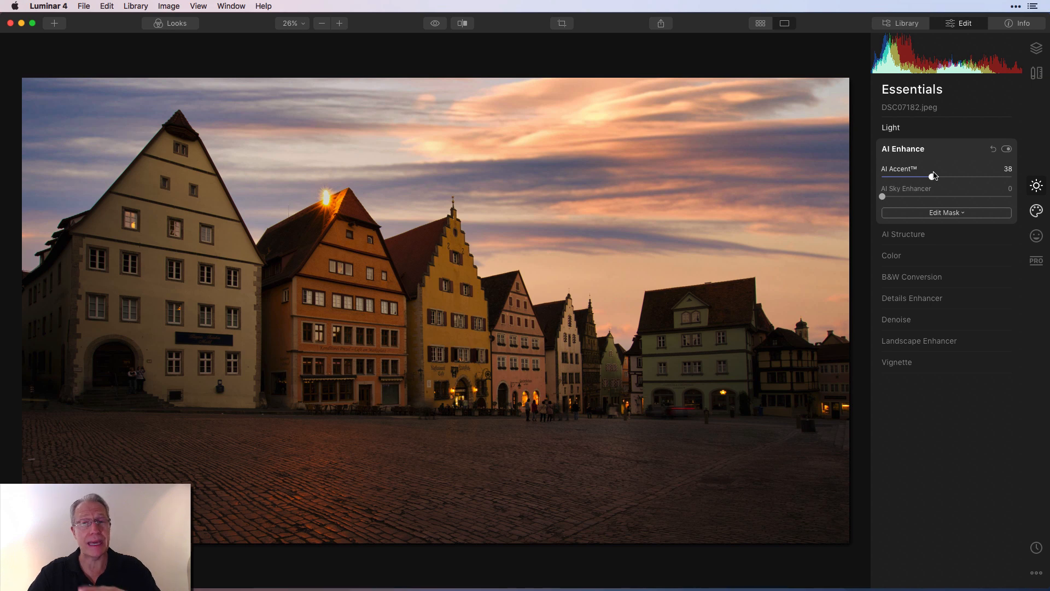
- Expand AI Structure to sharpen buildings and cobblestones with Amount 36 and Boost 15
{"action": "left_click", "coordinate": [904, 234]}
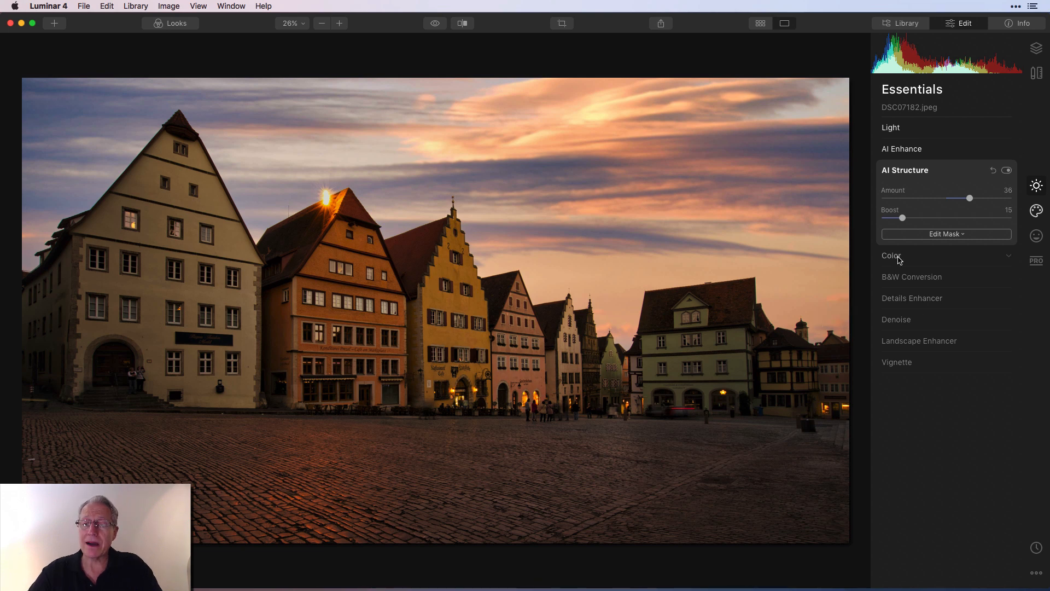
- Expand the Color tool to raise Vibrance to 10
{"action": "left_click", "coordinate": [893, 255]}
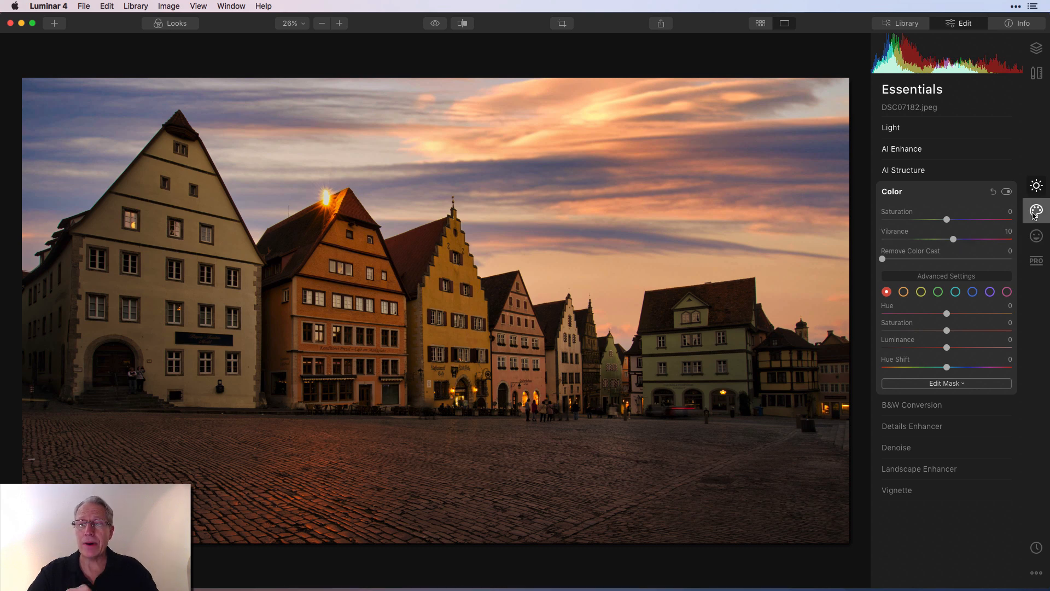
- Return to the Creative adjustments and collapse AI Sky Replacement ahead of the Mystical glow
{"action": "left_click", "coordinate": [1036, 210]}
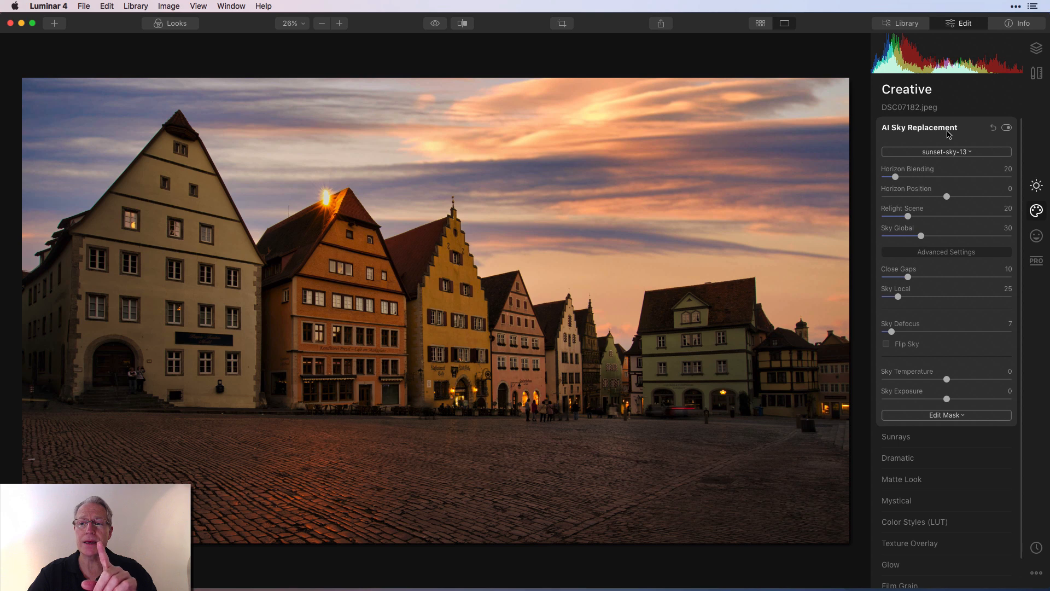
{"action": "left_click", "coordinate": [898, 500]}
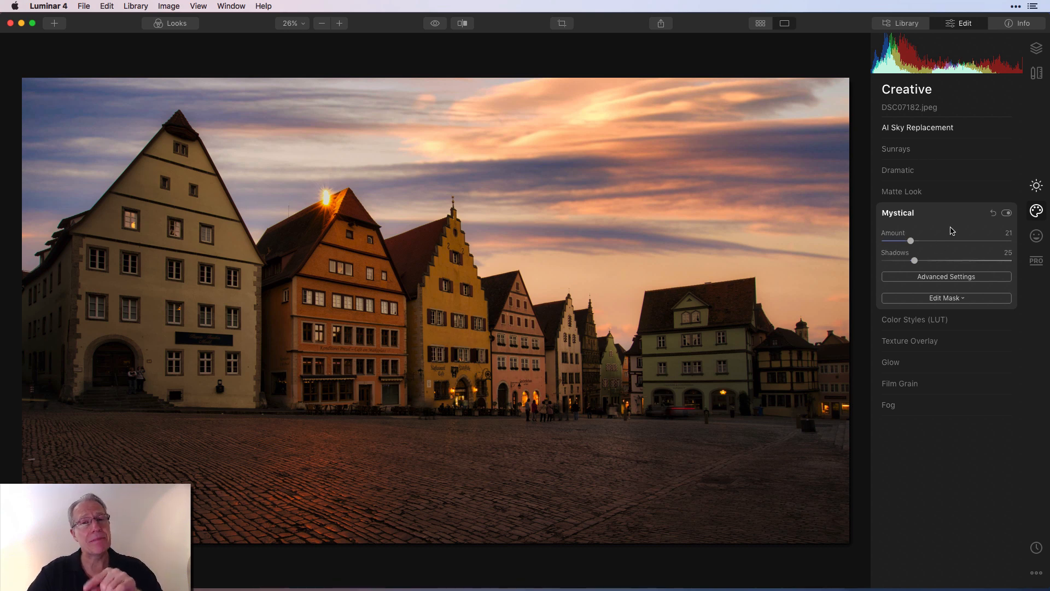
- Keep the Mystical glow after toggling it off and on, then move to Color Styles (LUT)
{"action": "left_click", "coordinate": [1006, 213]}
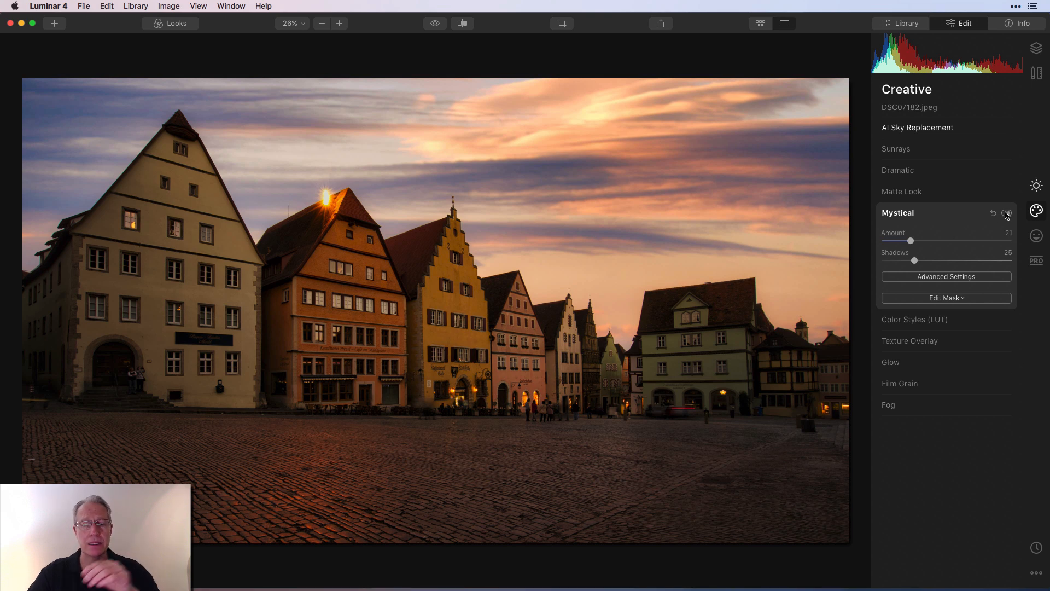
{"action": "left_click", "coordinate": [1007, 213]}
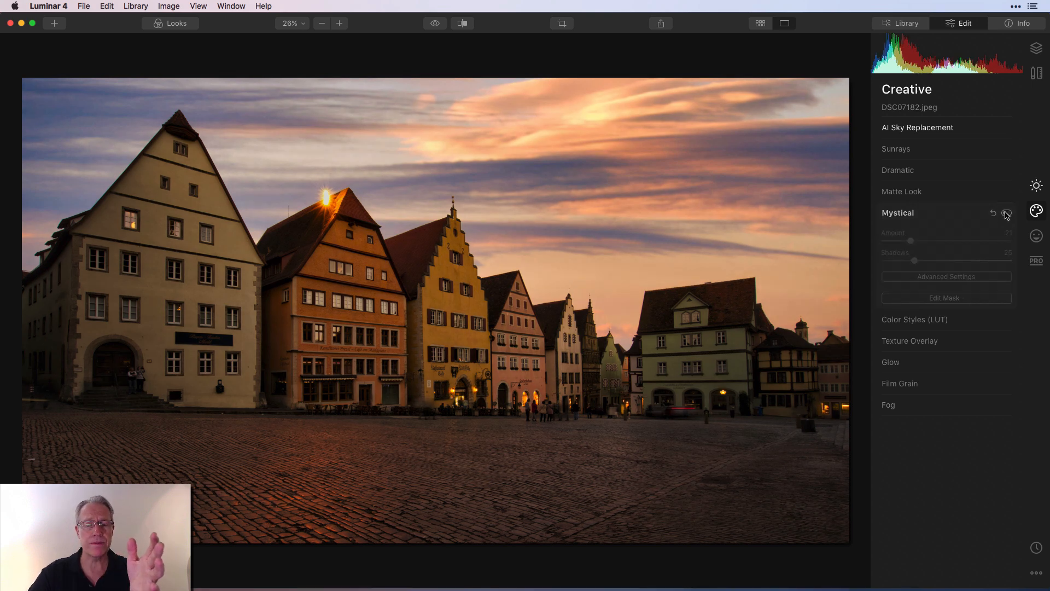
{"action": "left_click", "coordinate": [1006, 213]}
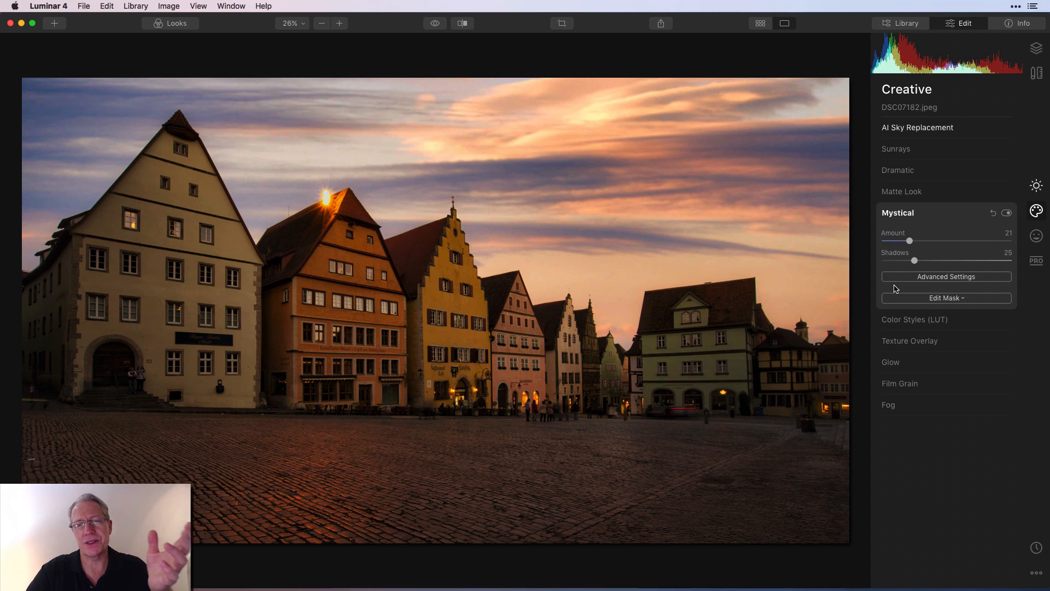
{"action": "left_click", "coordinate": [914, 319]}
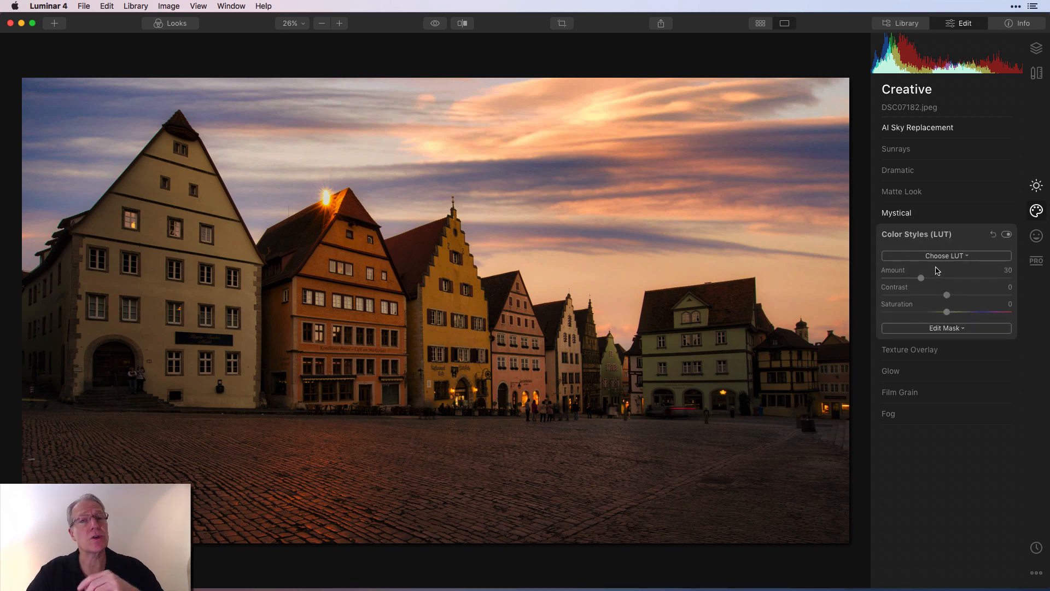
- Apply the Geneva LUT at amount 15 and keep it after an on/off comparison
{"action": "left_click", "coordinate": [945, 254]}
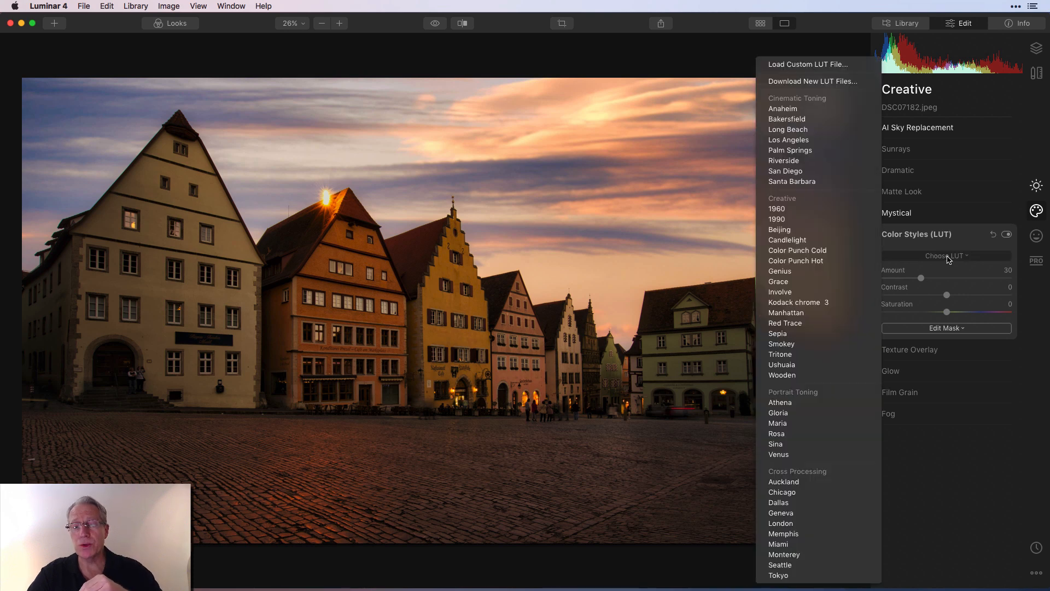
{"action": "left_click", "coordinate": [781, 512]}
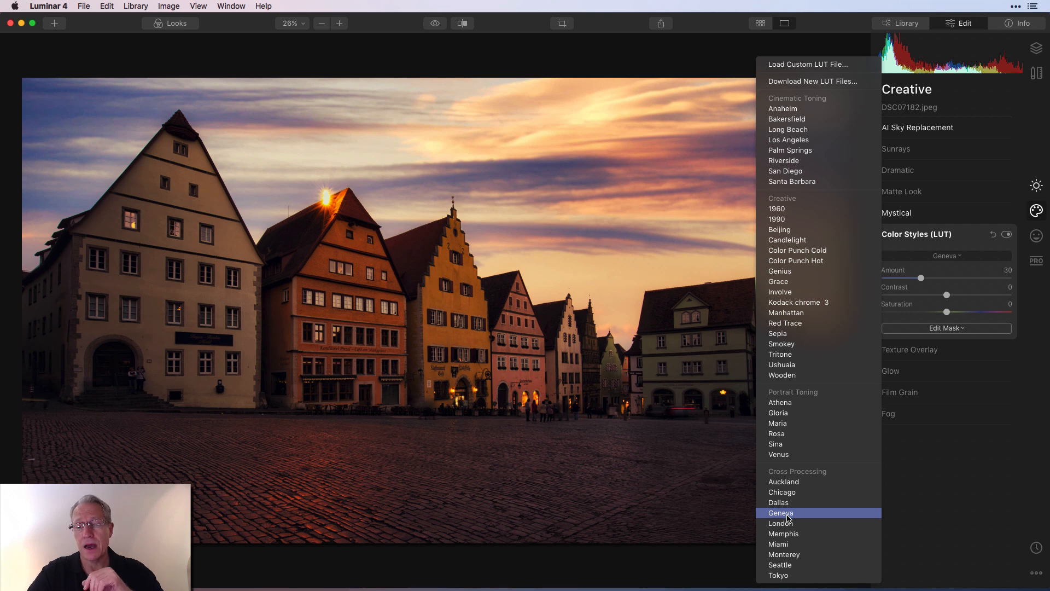
{"action": "left_click", "coordinate": [780, 512]}
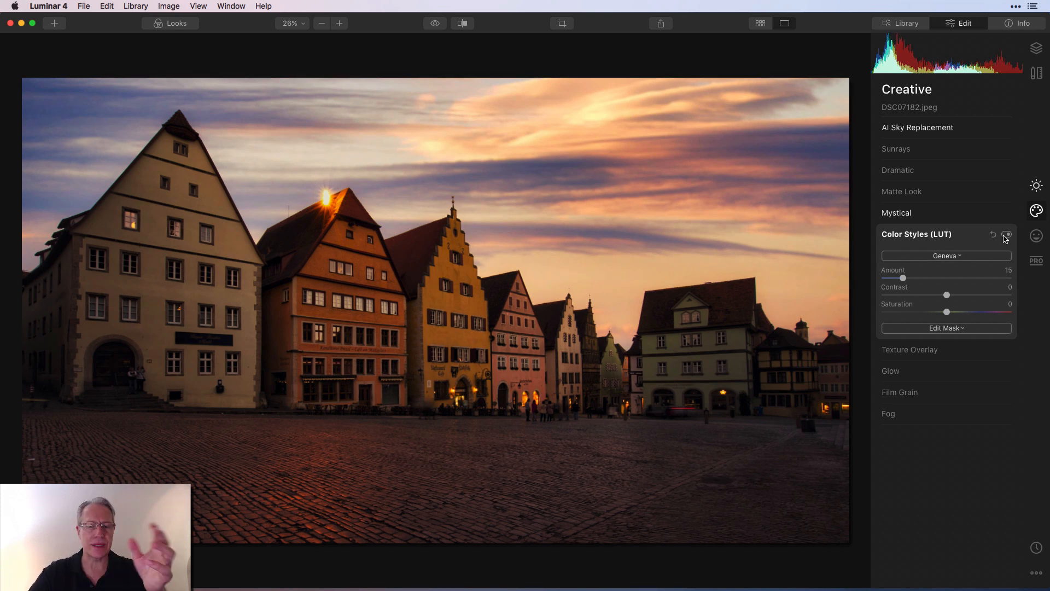
{"action": "left_click", "coordinate": [1007, 237]}
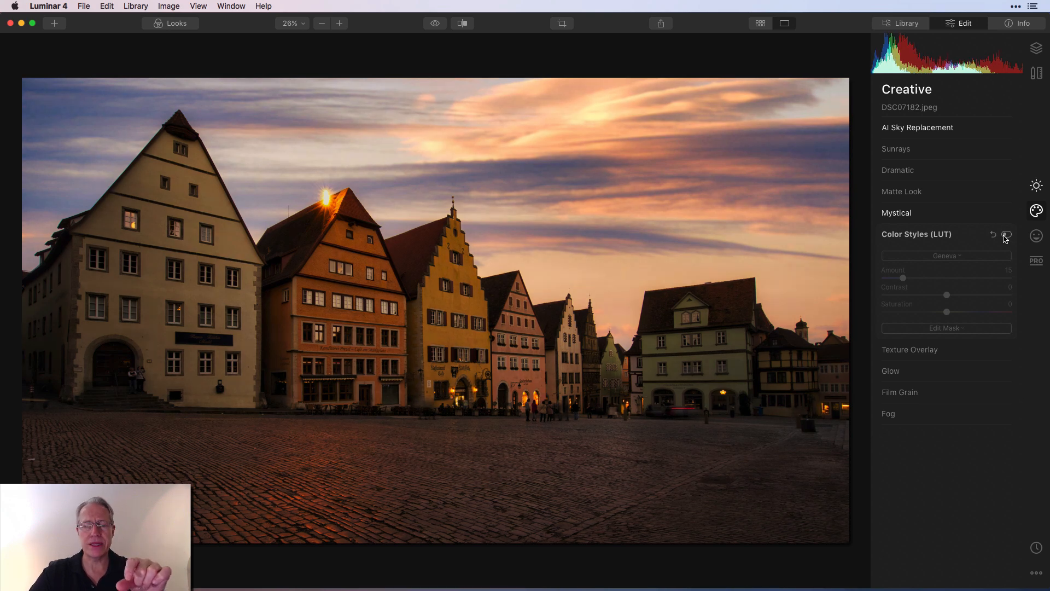
{"action": "left_click", "coordinate": [1005, 235]}
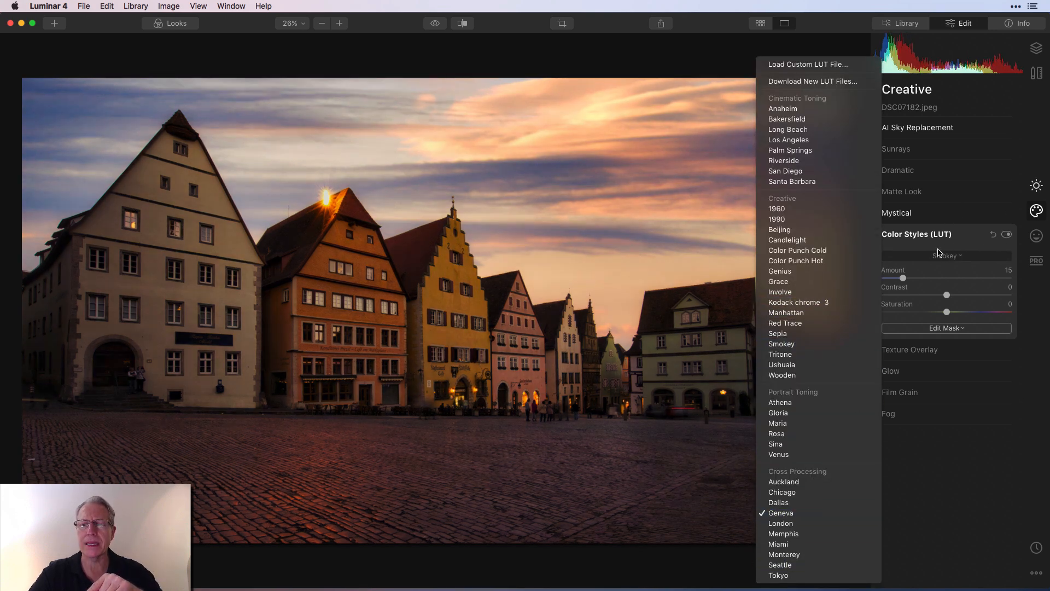
{"action": "left_click", "coordinate": [780, 512]}
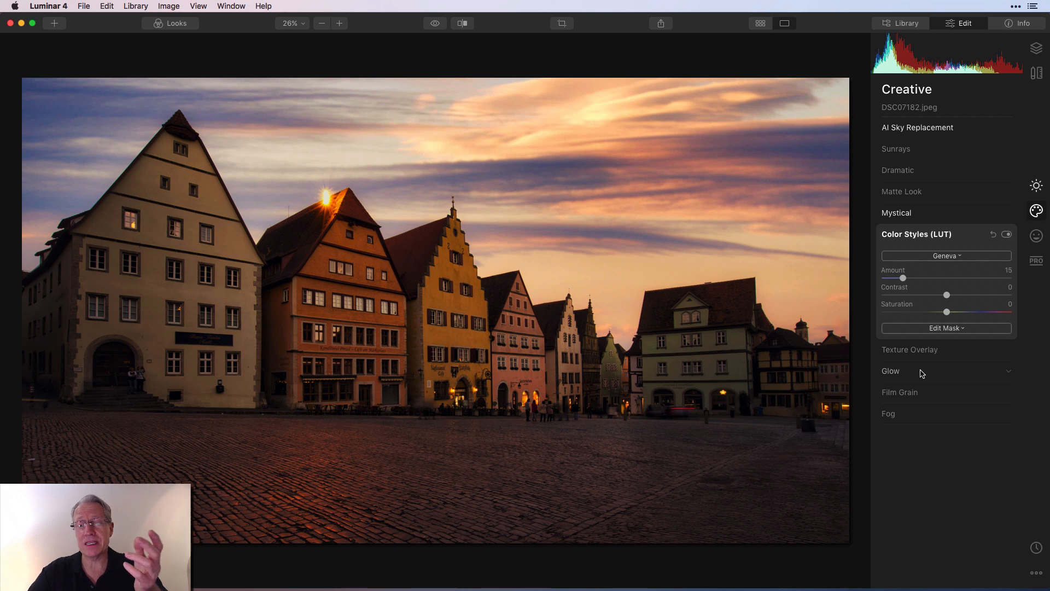
- Add a Soft Focus Bright glow at amount 15, confirmed by toggling, then go to the PRO tools
{"action": "left_click", "coordinate": [891, 371]}
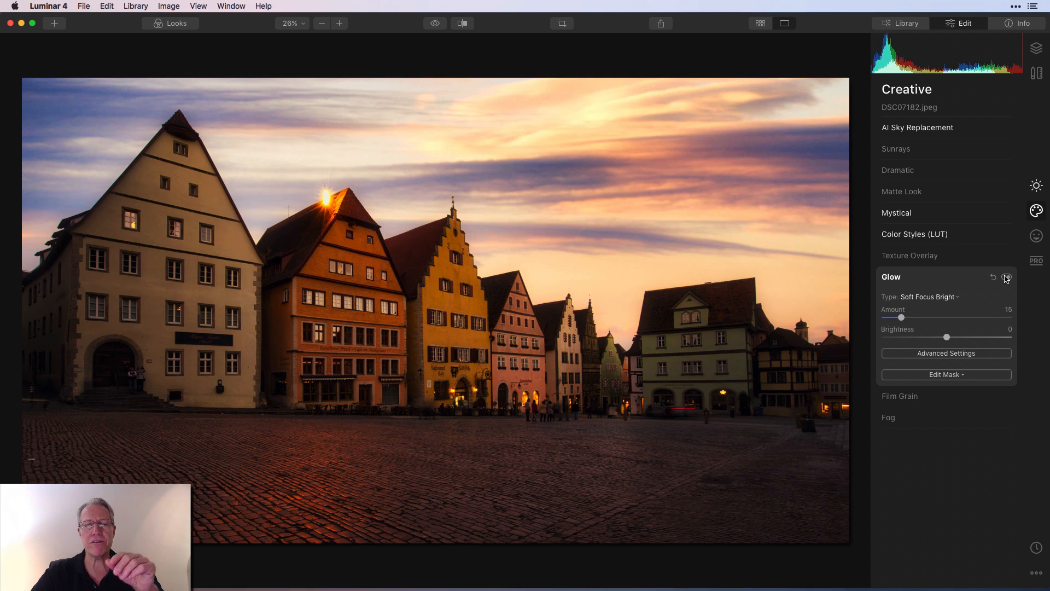
{"action": "left_click", "coordinate": [1005, 277]}
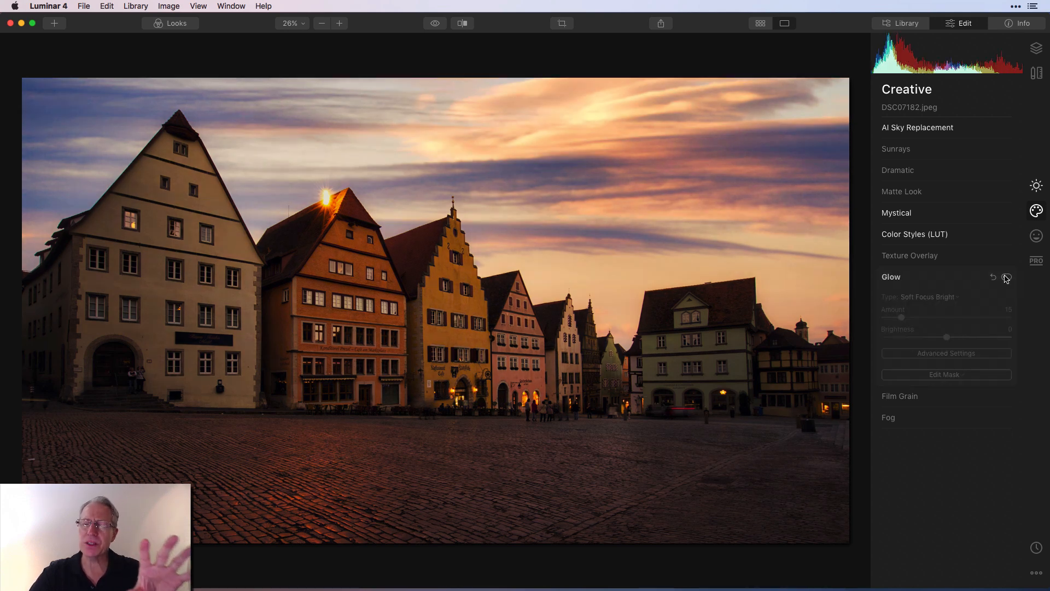
{"action": "left_click", "coordinate": [1004, 277]}
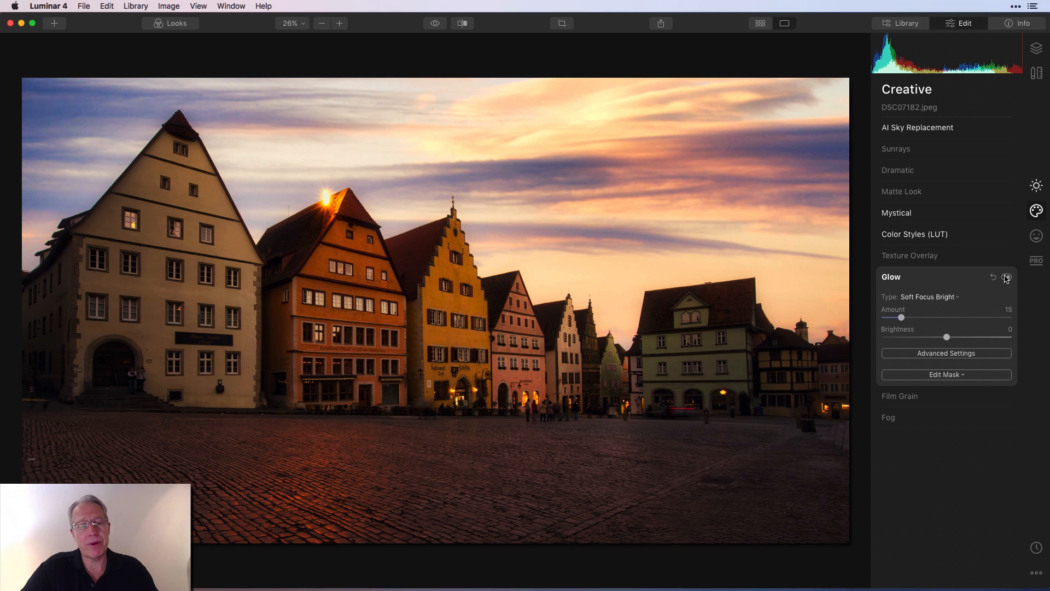
{"action": "left_click", "coordinate": [1006, 278]}
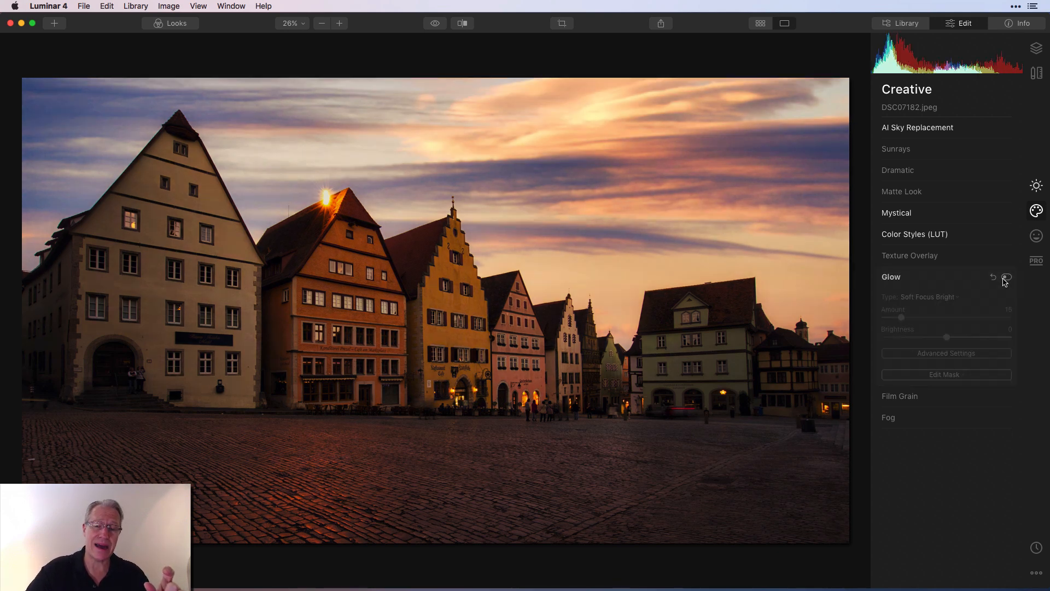
{"action": "left_click", "coordinate": [1007, 277]}
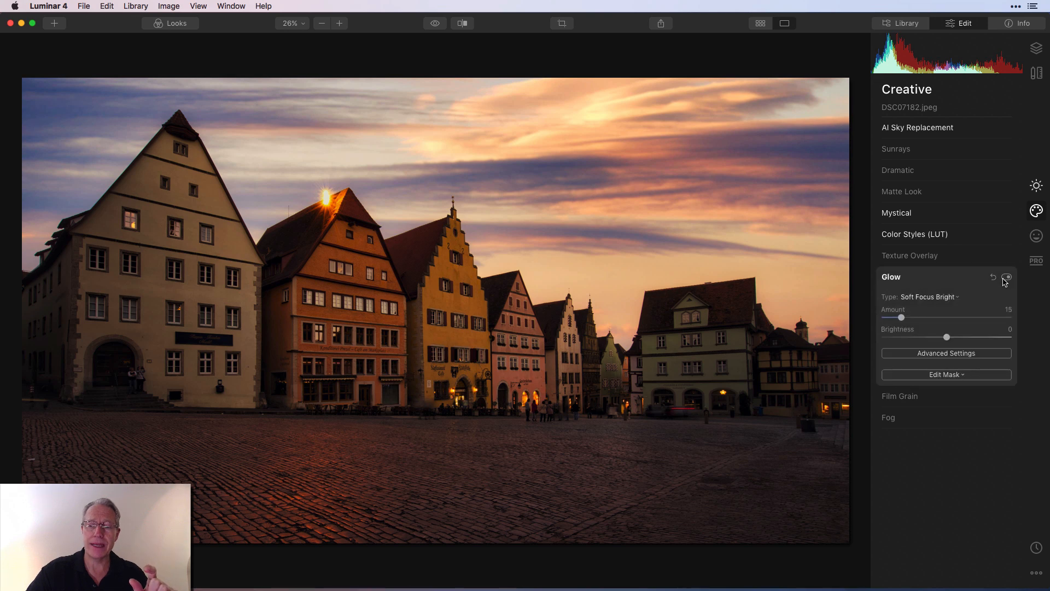
{"action": "left_click", "coordinate": [1007, 276]}
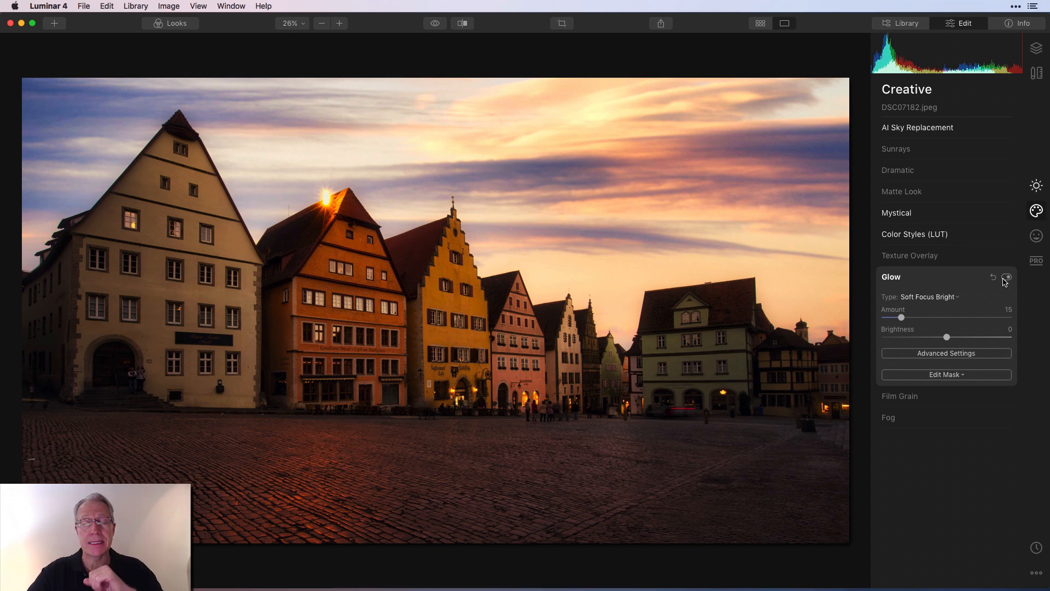
{"action": "left_click", "coordinate": [1036, 260]}
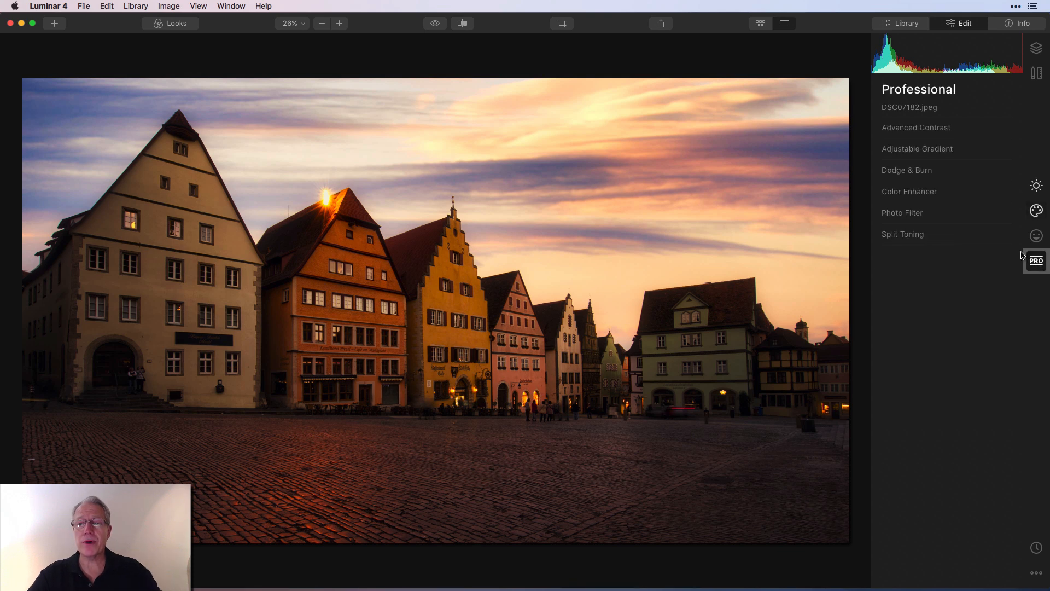
- Set the Adjustable Gradient top Vibrance, trying 42 before settling on -15
{"action": "left_click", "coordinate": [917, 149]}
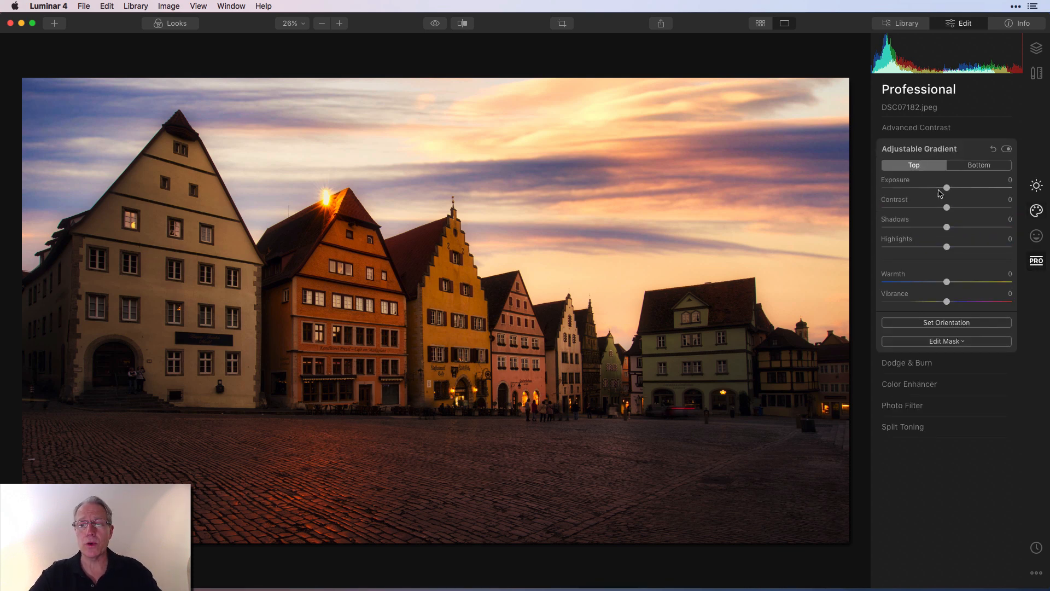
{"action": "left_click", "coordinate": [946, 321]}
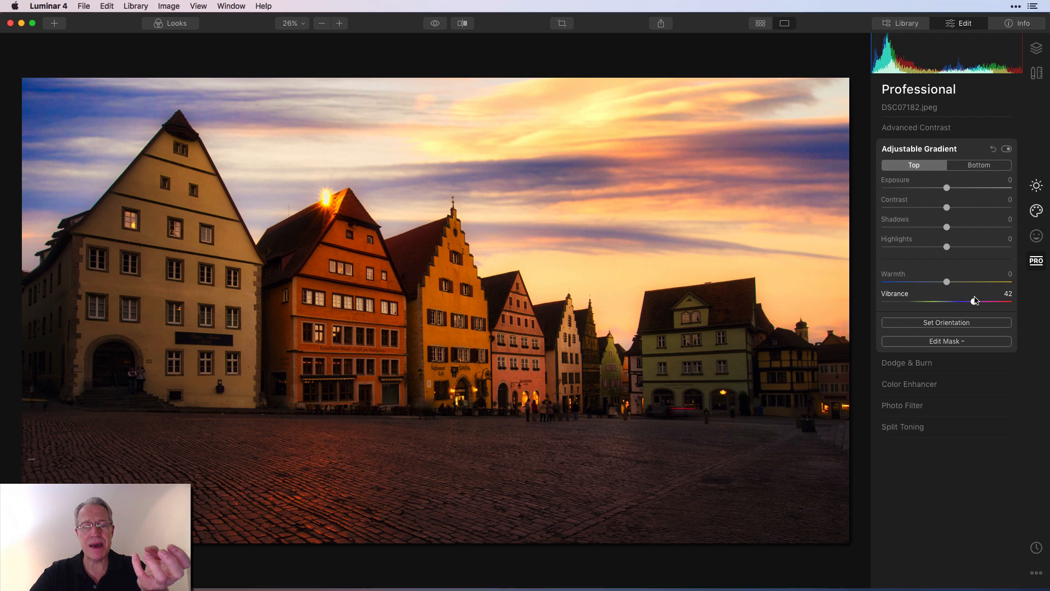
{"action": "mouse_move", "coordinate": [938, 306]}
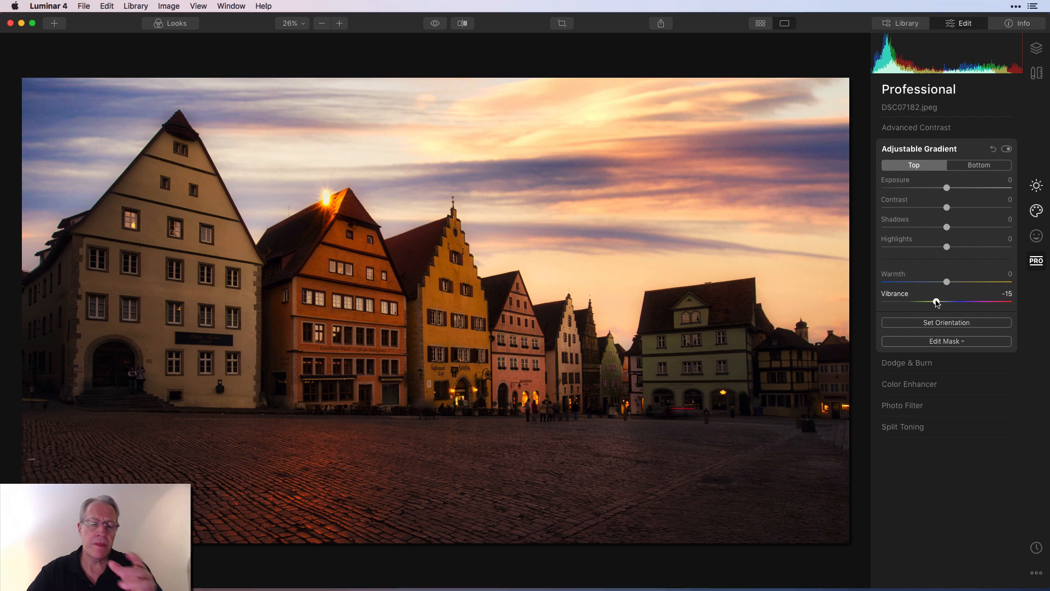
{"action": "mouse_move", "coordinate": [700, 400]}
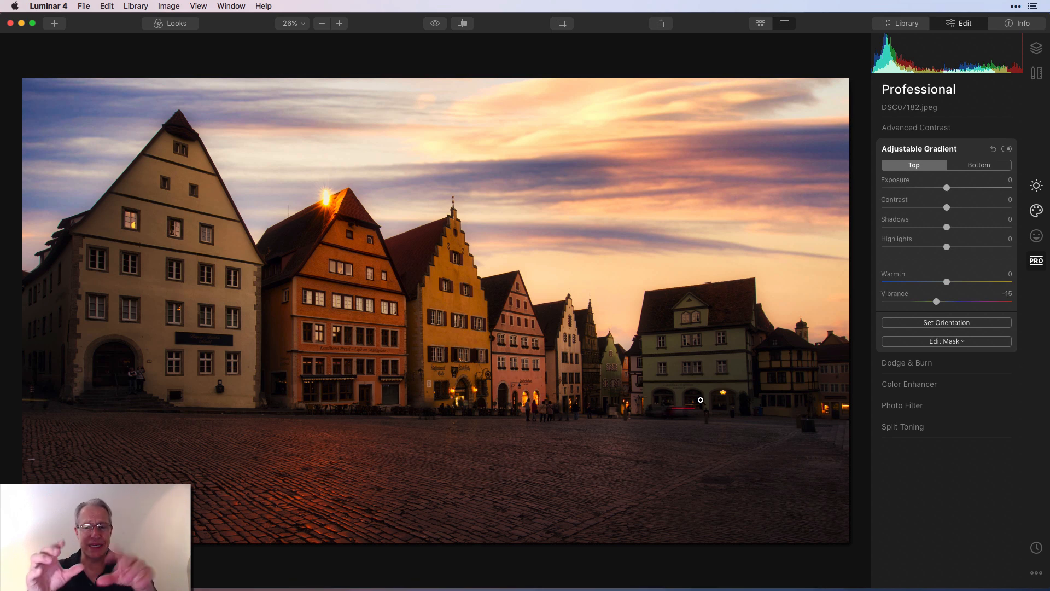
{"action": "mouse_move", "coordinate": [675, 370]}
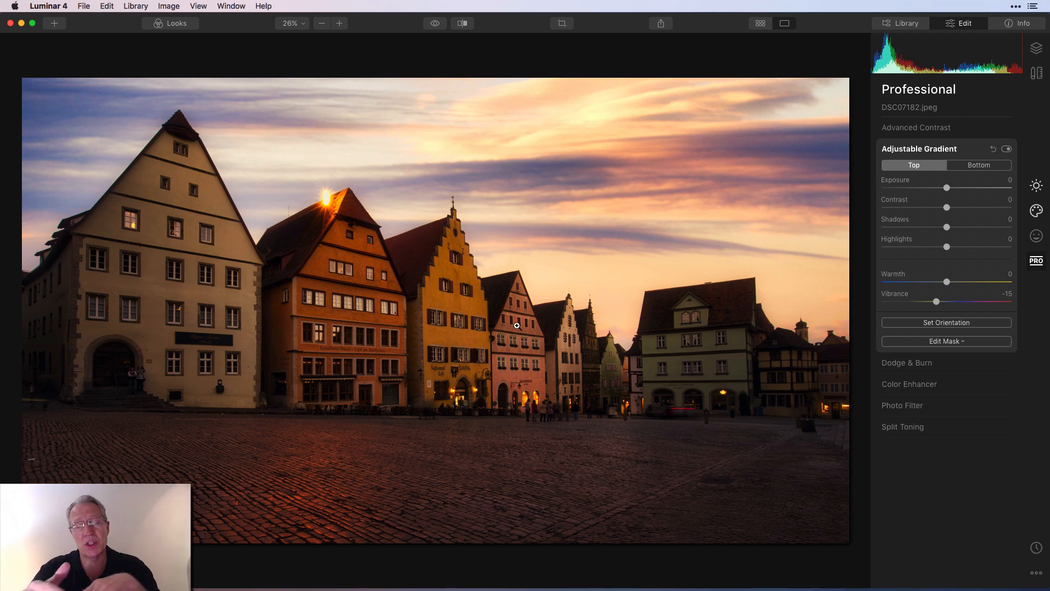
- Collapse the gradient, preview the unedited photo, and zoom to 50% on the rooftops and sky
{"action": "left_click", "coordinate": [917, 147]}
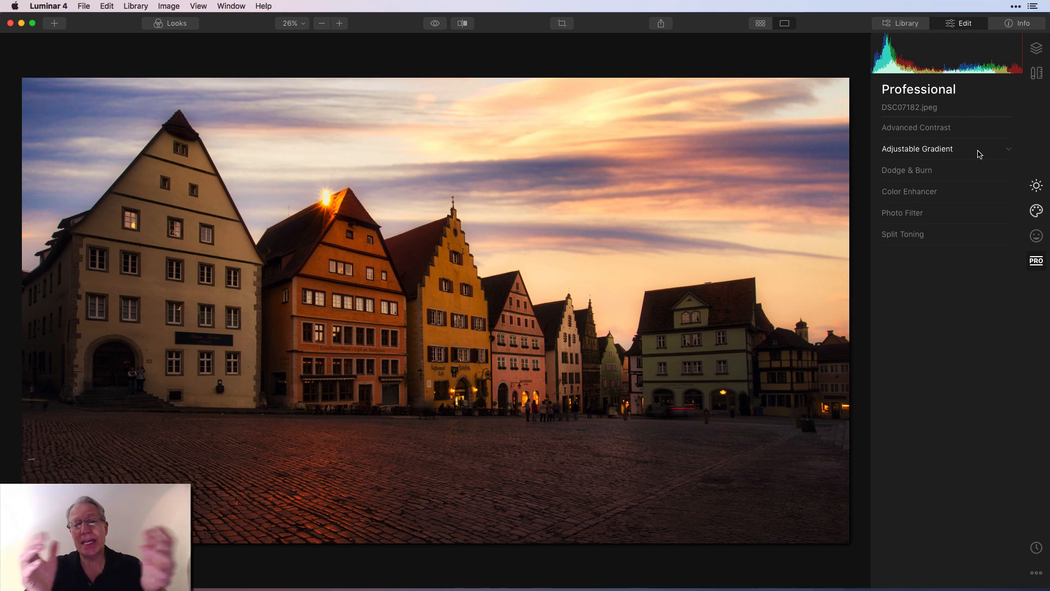
{"action": "mouse_move", "coordinate": [363, 79]}
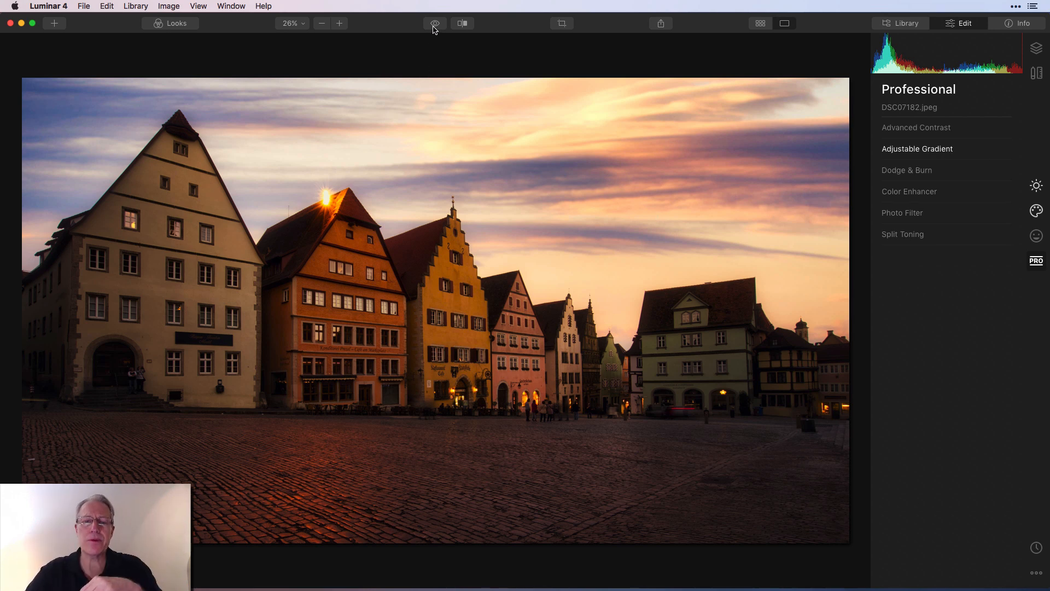
{"action": "left_click", "coordinate": [434, 23]}
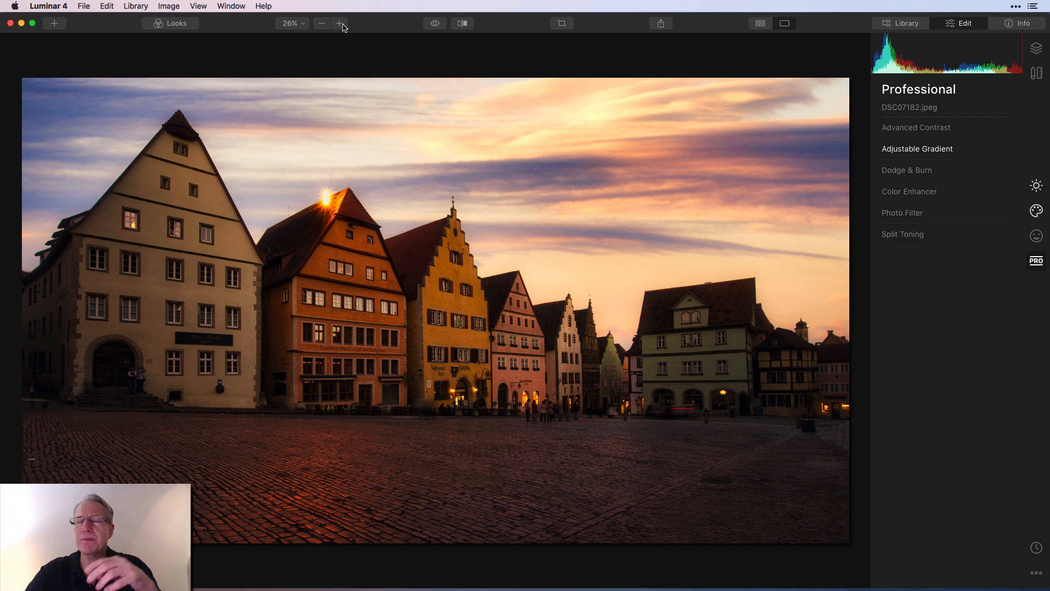
{"action": "left_click", "coordinate": [339, 23]}
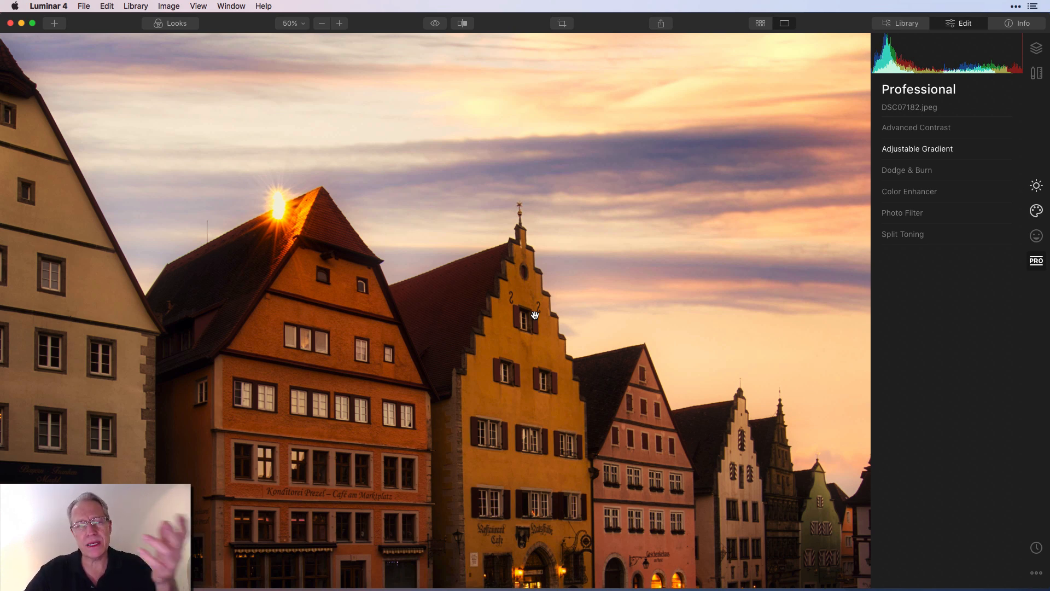
{"action": "mouse_move", "coordinate": [518, 216]}
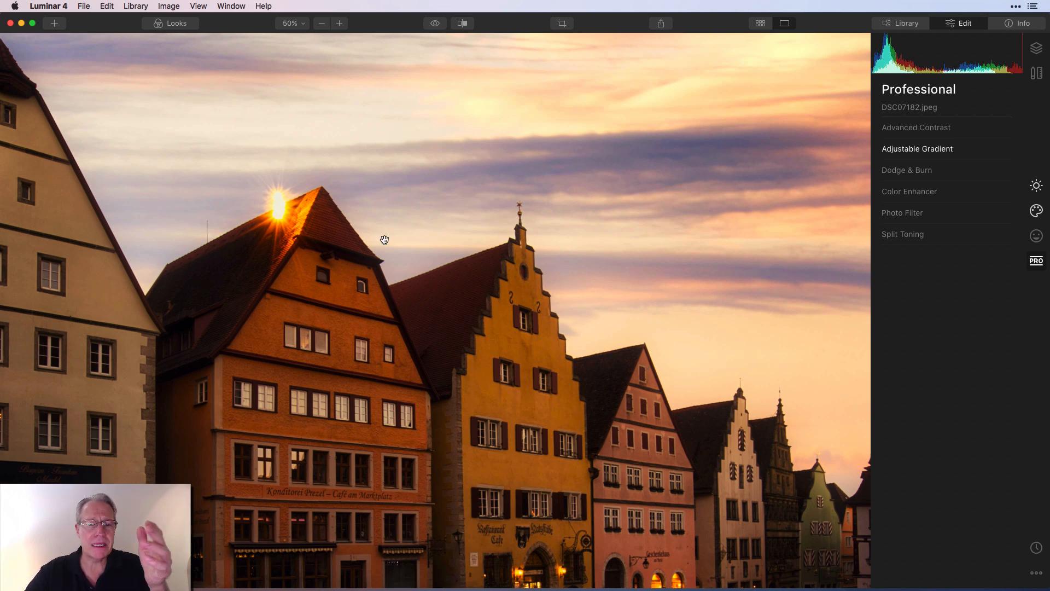
{"action": "mouse_move", "coordinate": [343, 234]}
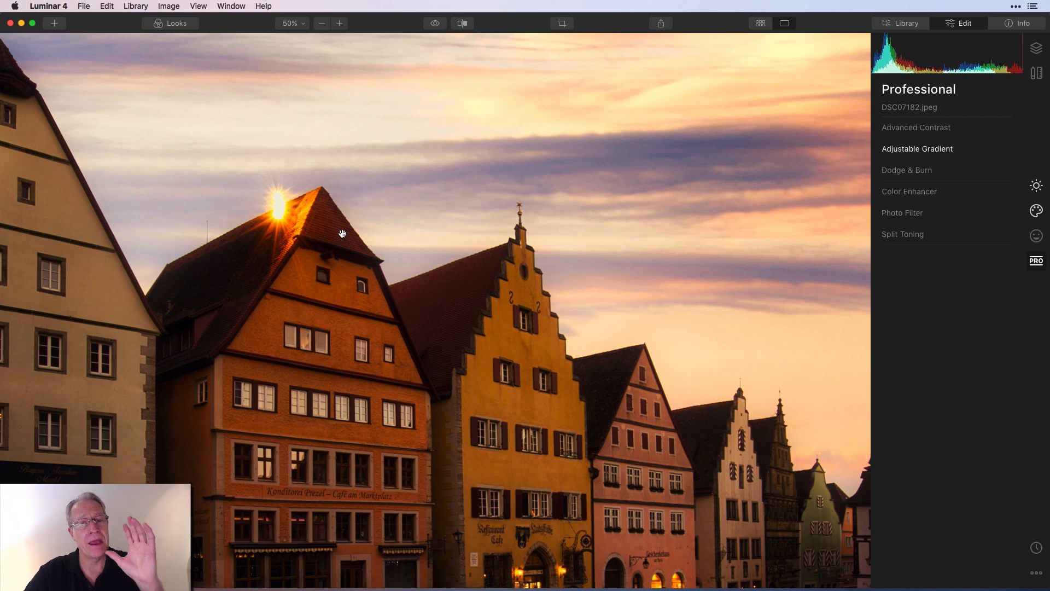
- Fit the whole photo back on screen
{"action": "left_click", "coordinate": [292, 23]}
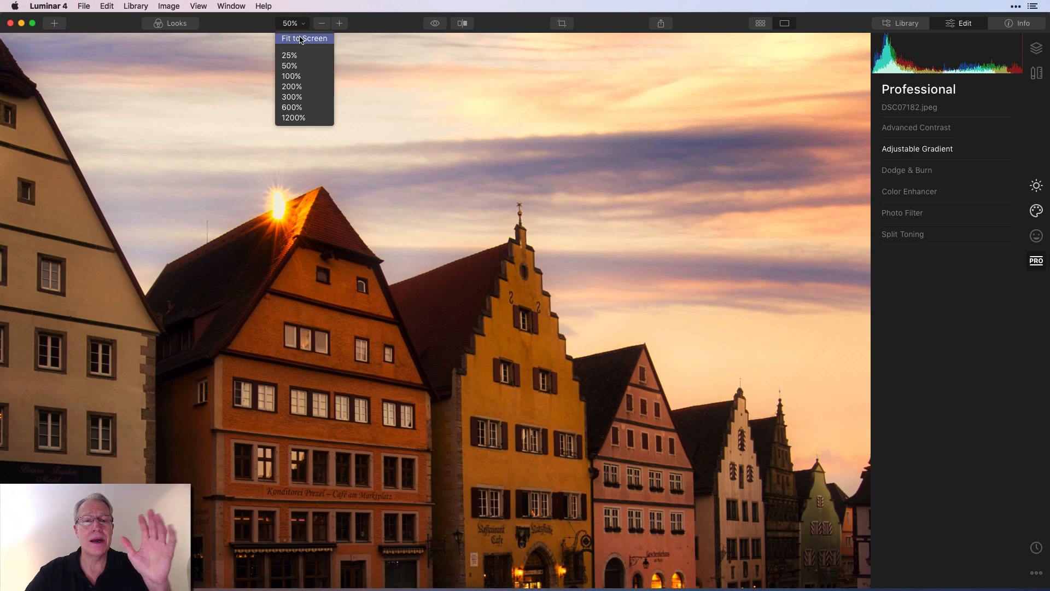
{"action": "left_click", "coordinate": [304, 39]}
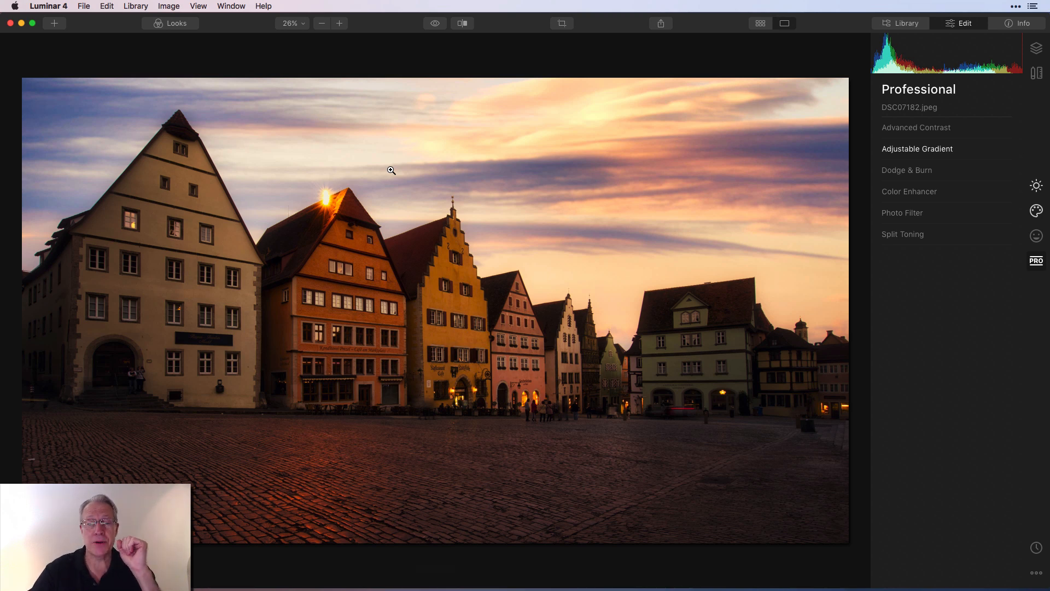
{"action": "mouse_move", "coordinate": [439, 31]}
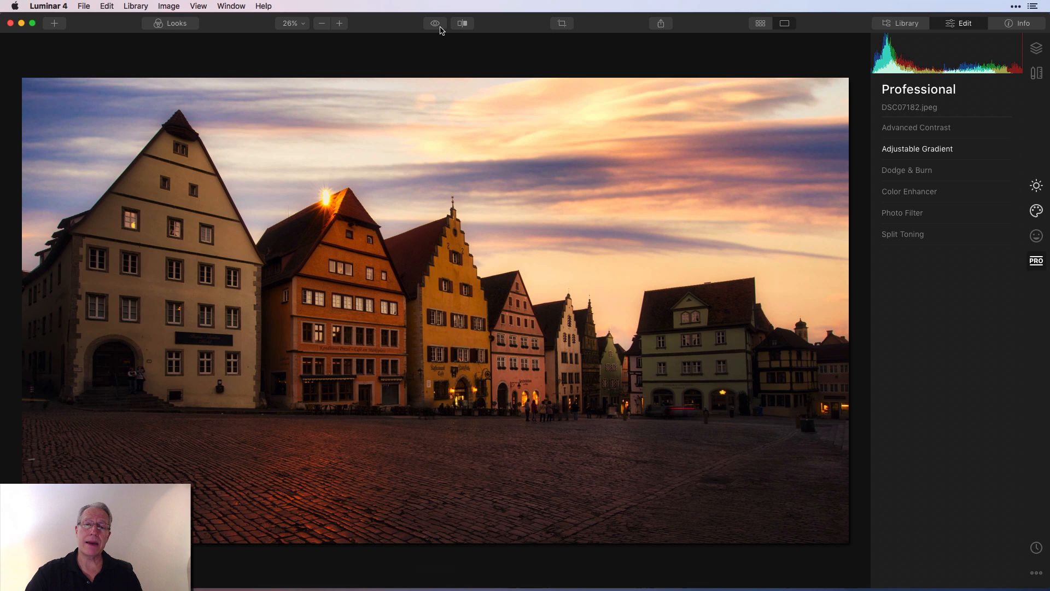
- Compare before and after with the split divider, then move to Color Enhancer
{"action": "left_click", "coordinate": [462, 23]}
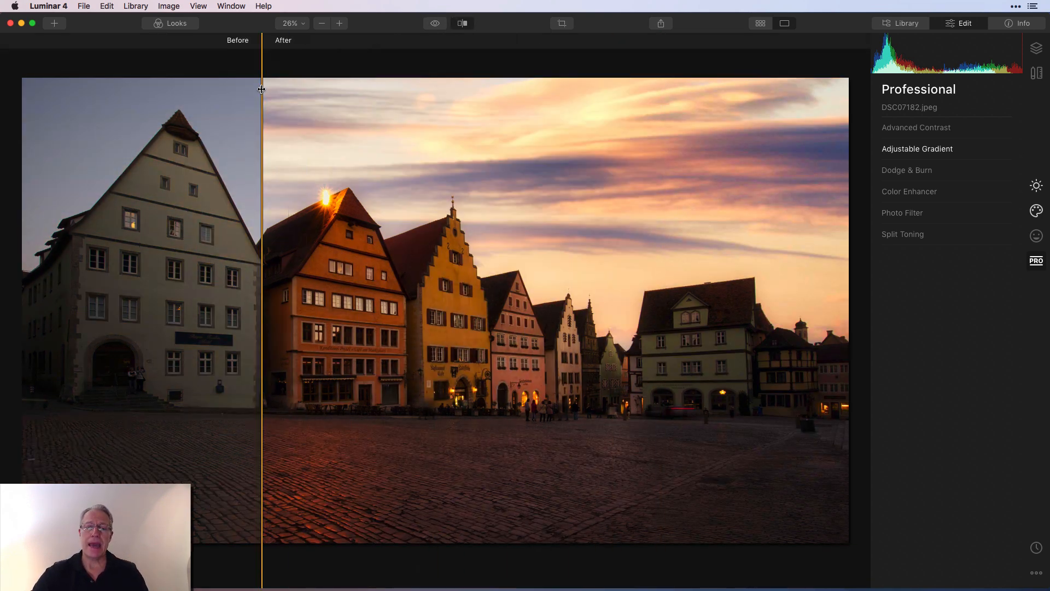
{"action": "left_click_drag", "start_coordinate": [261, 88], "coordinate": [271, 84]}
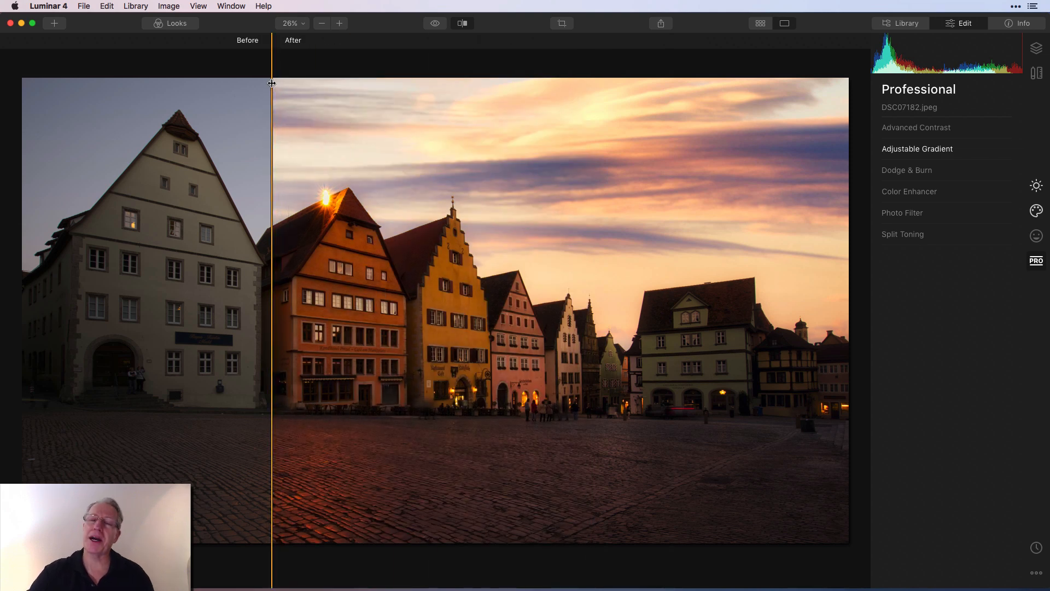
{"action": "left_click", "coordinate": [462, 23]}
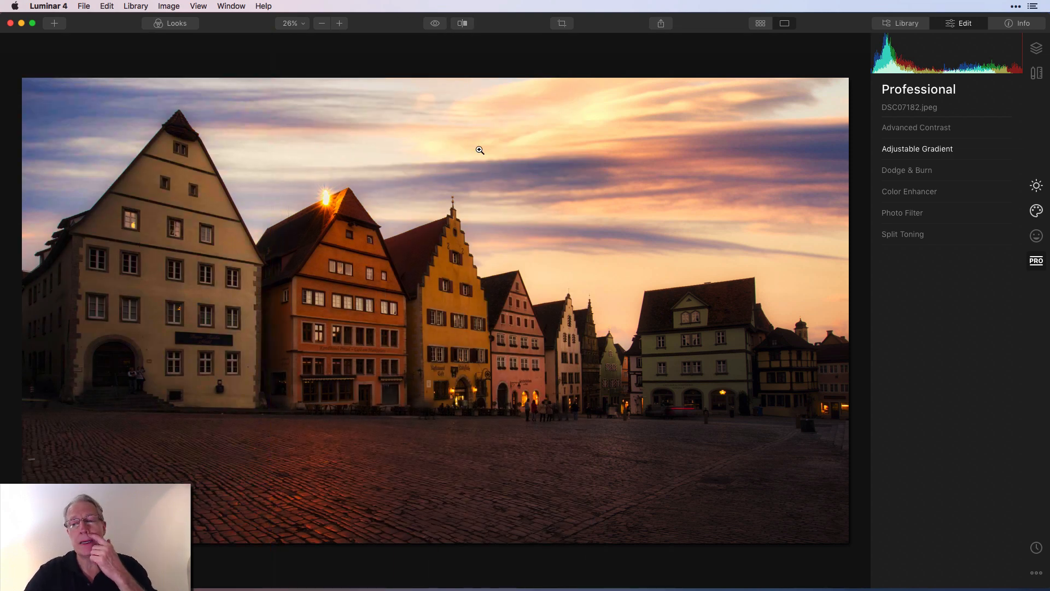
{"action": "left_click", "coordinate": [909, 190]}
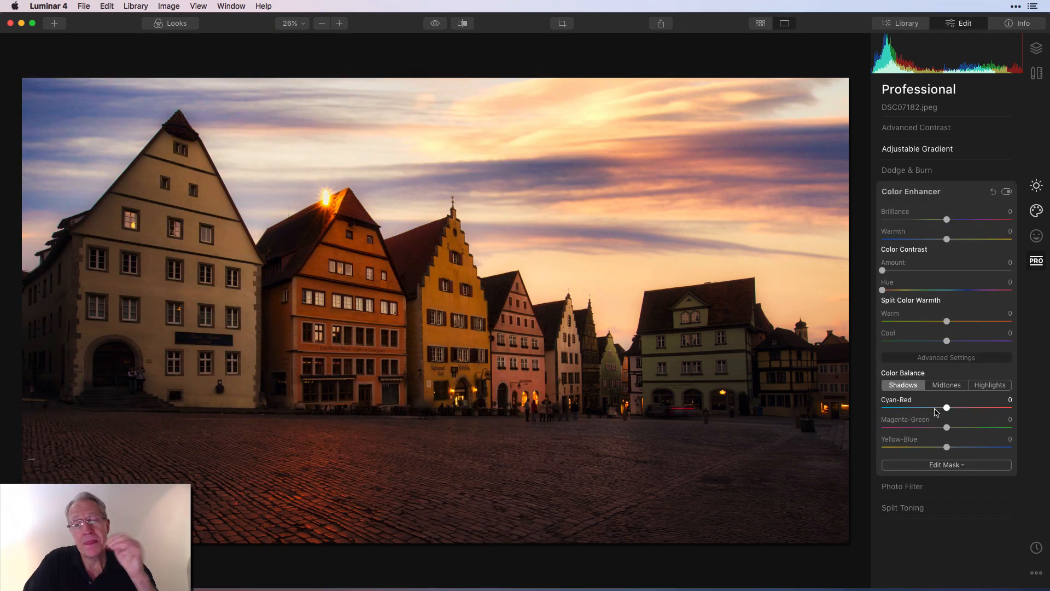